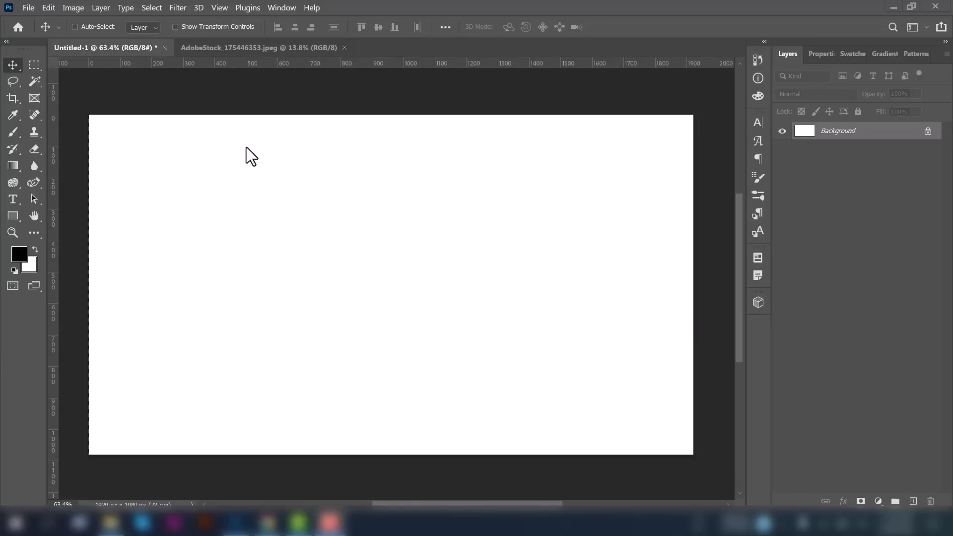
mouse_move(478, 184)
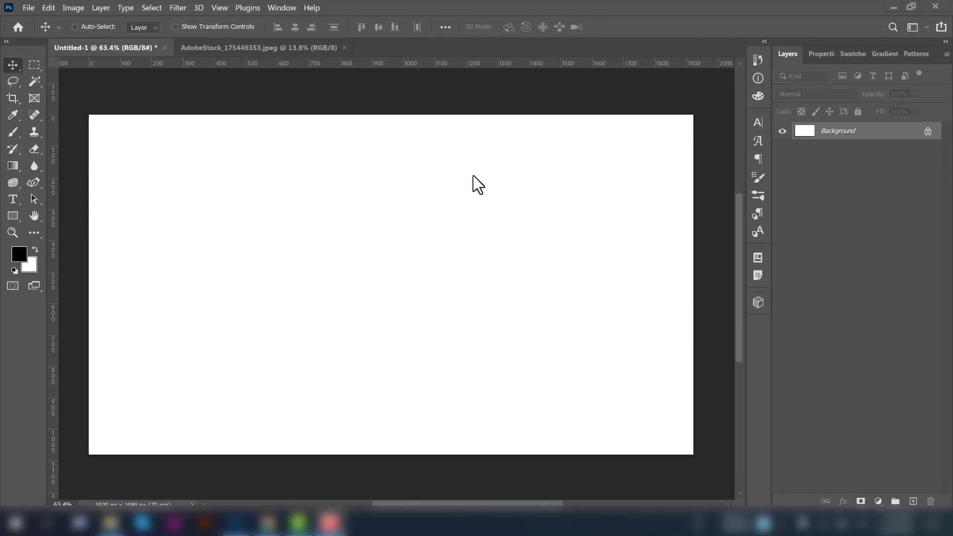
Step: Bring the AdobeStock_175446353.jpeg portrait photo document to the front
left_click(260, 48)
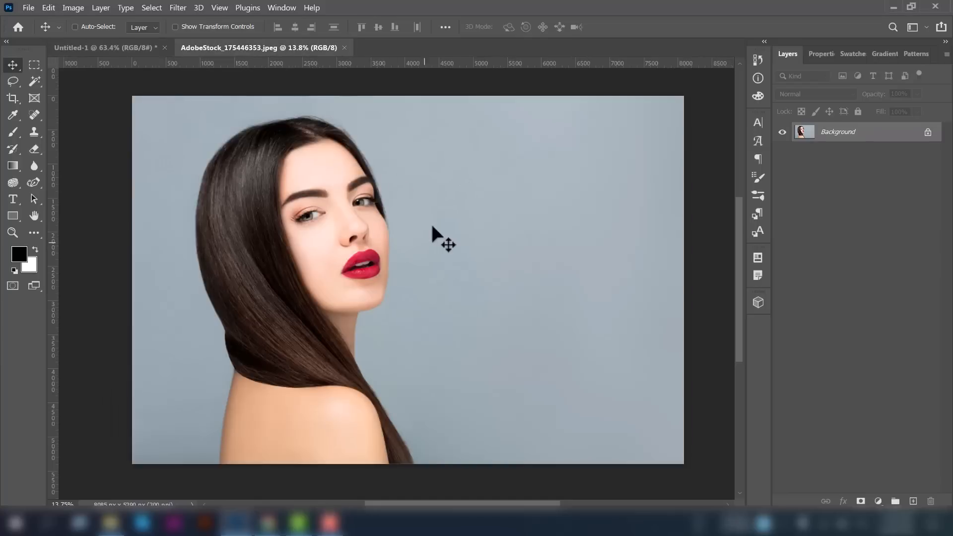
mouse_move(429, 229)
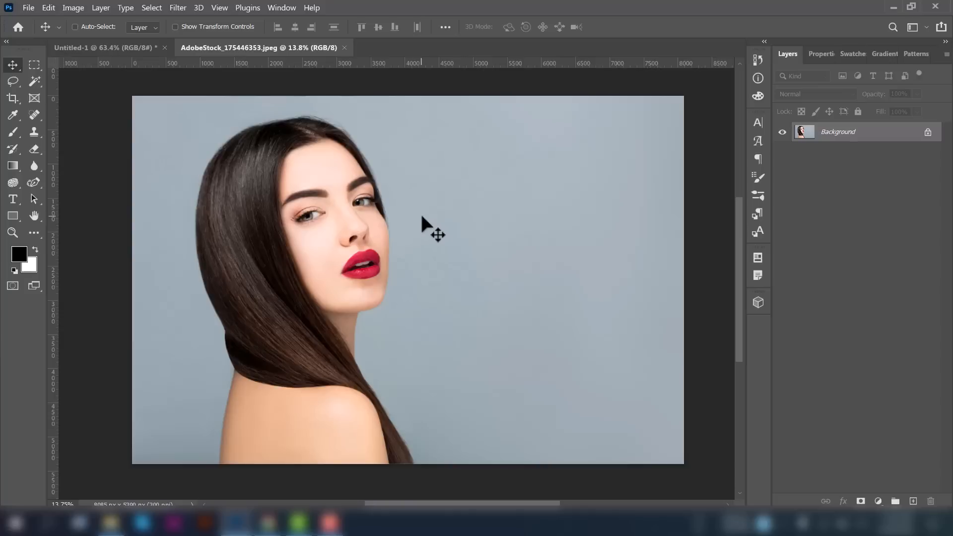
Step: Select the woman, hair and shoulder included, with the Quick Selection Tool
left_click(34, 82)
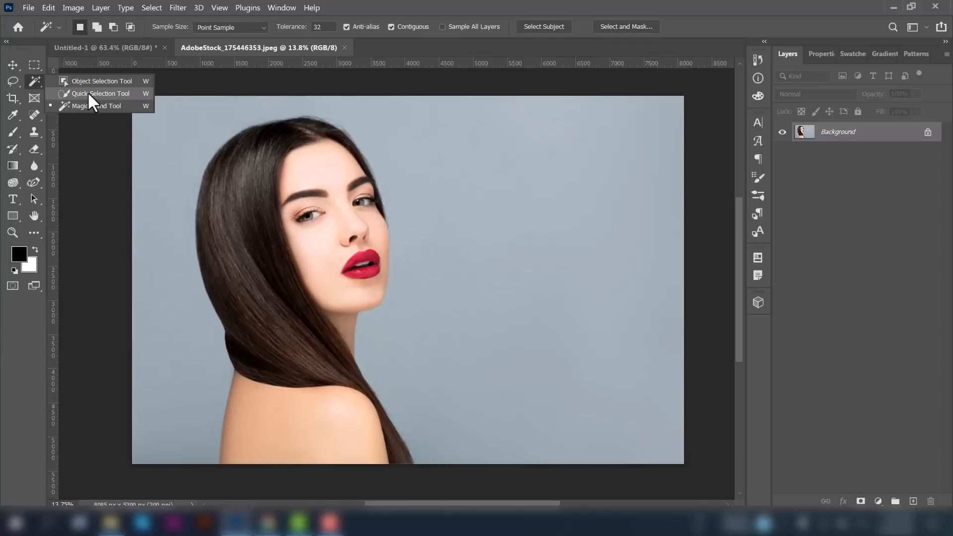
left_click(99, 93)
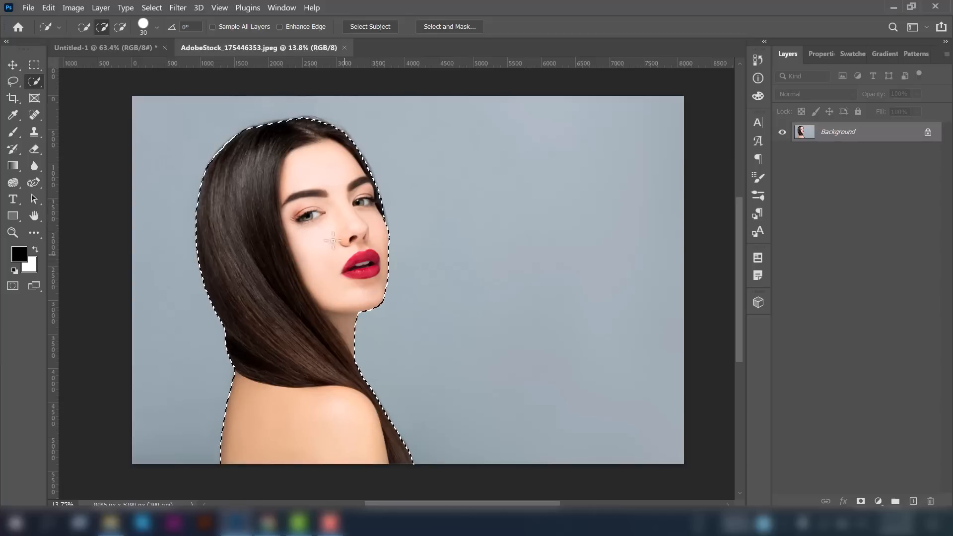
left_click(13, 66)
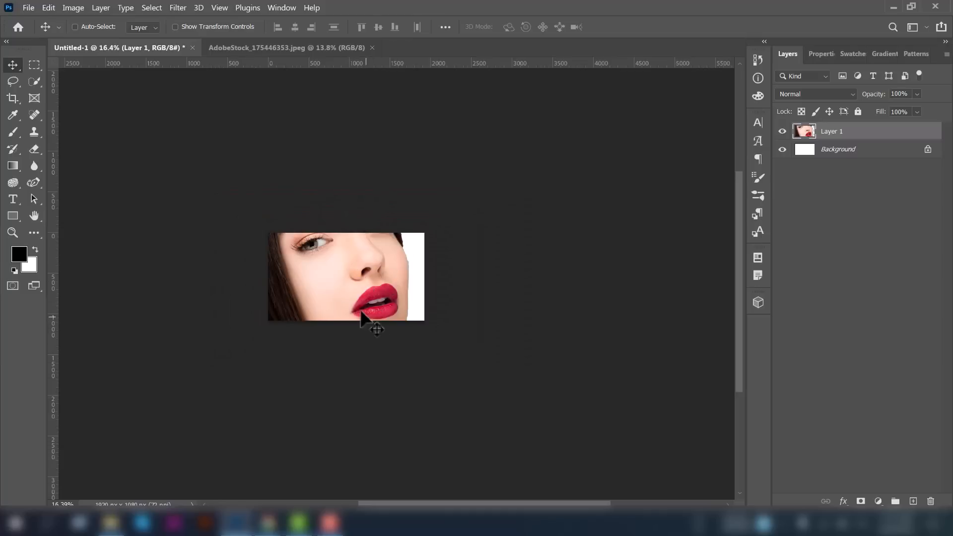
mouse_move(341, 346)
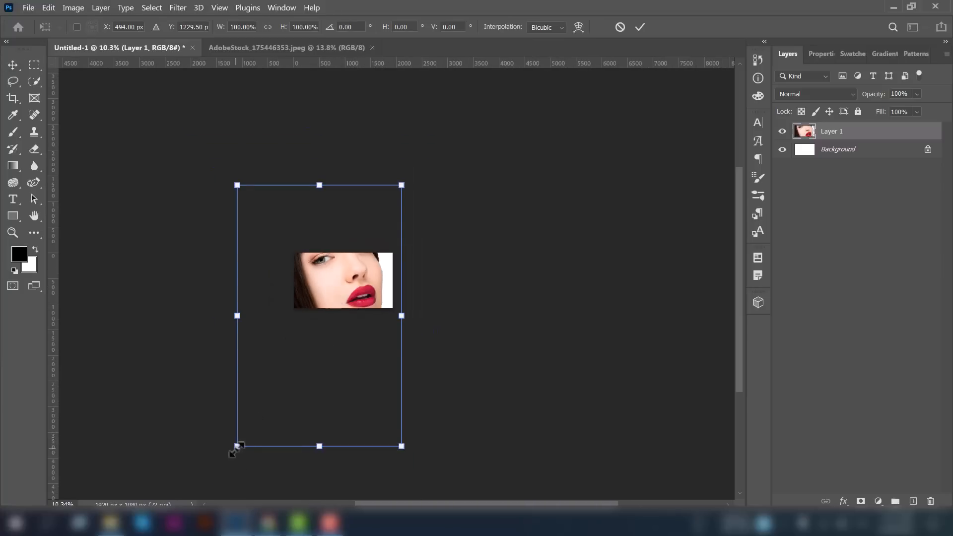
Step: Scale the pasted woman up to canvas height and move her toward the left
left_click_drag(237, 445, 326, 302)
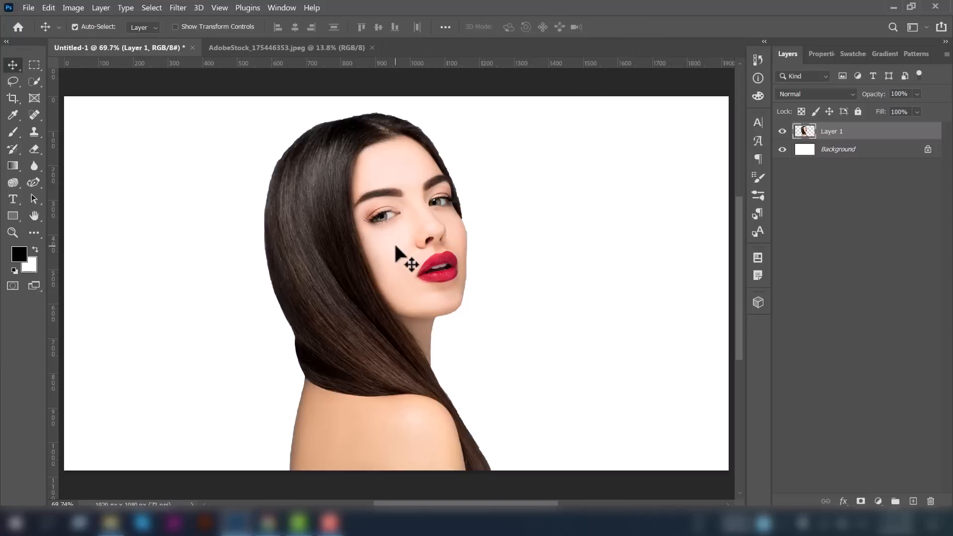
left_click_drag(404, 256, 318, 246)
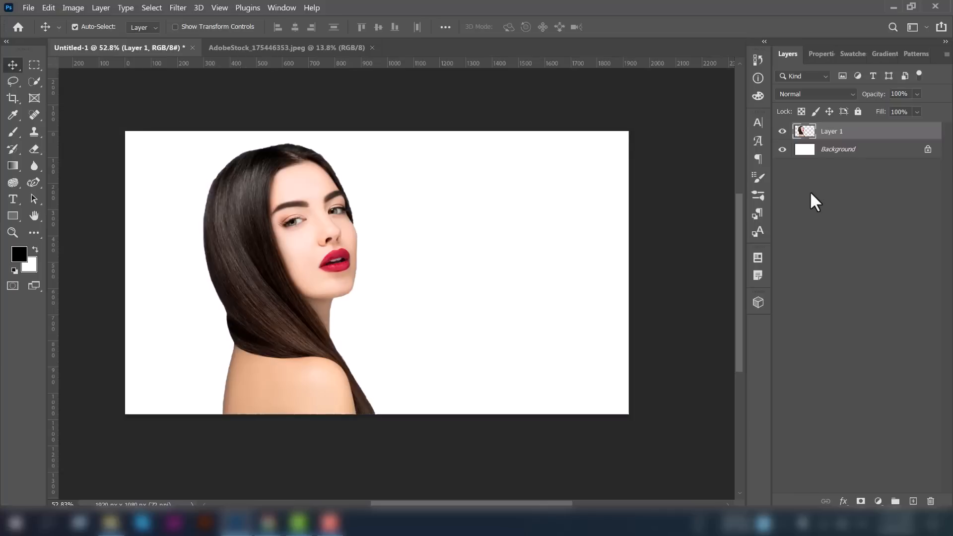
Step: Duplicate the woman layer and add a Hue/Saturation adjustment at Saturation -100
key("ctrl+j")
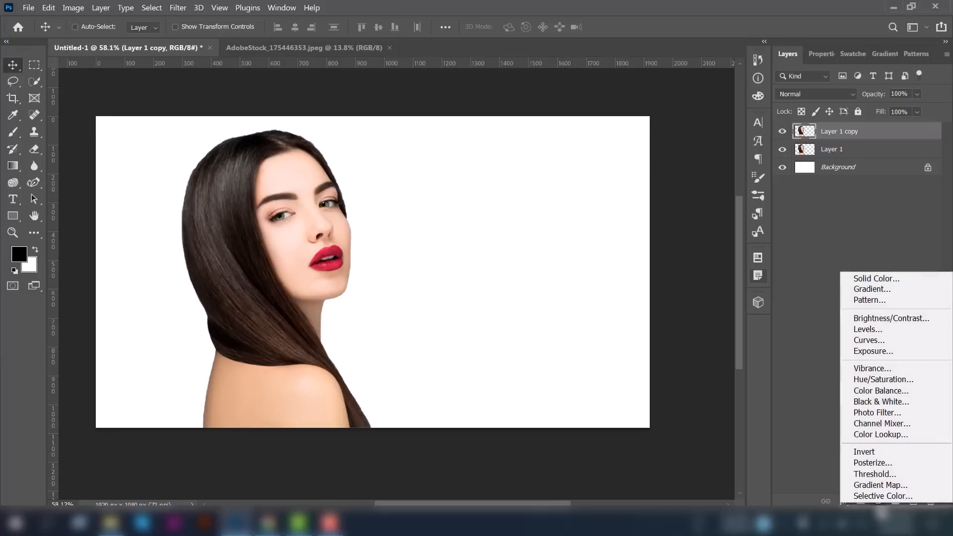
mouse_move(868, 340)
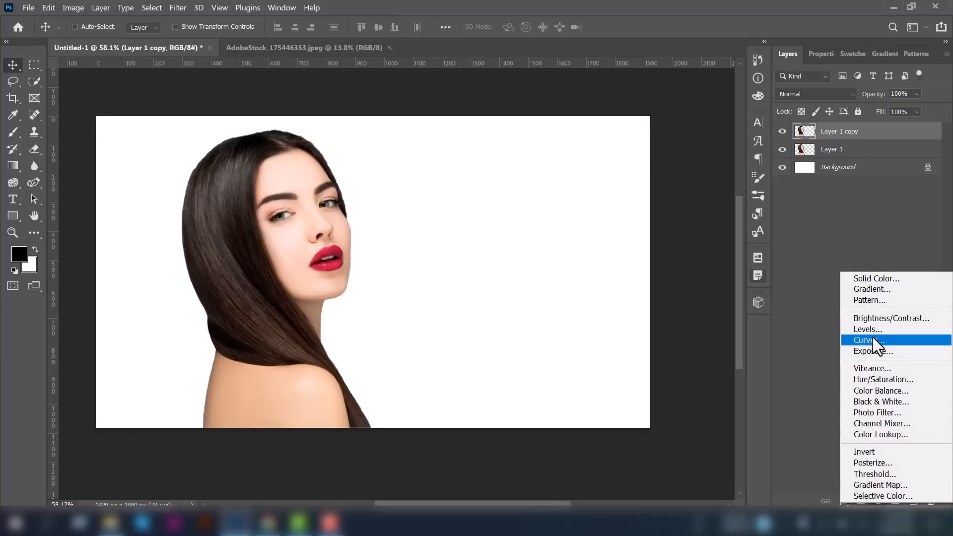
mouse_move(881, 379)
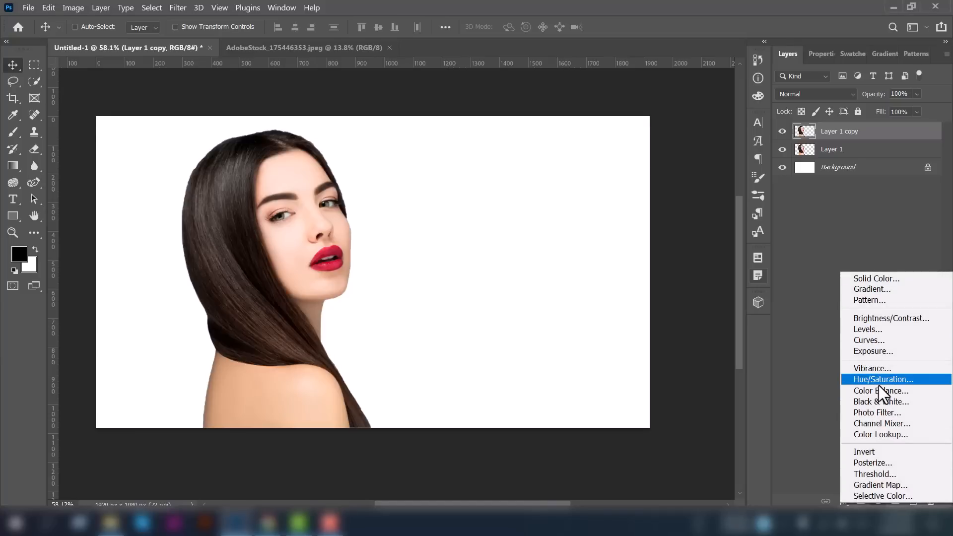
left_click(880, 378)
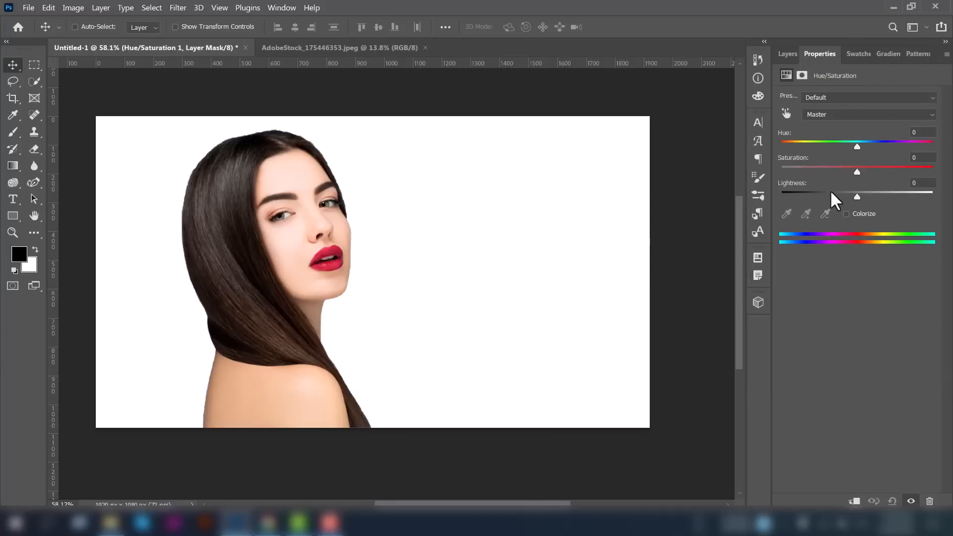
left_click_drag(856, 147, 818, 172)
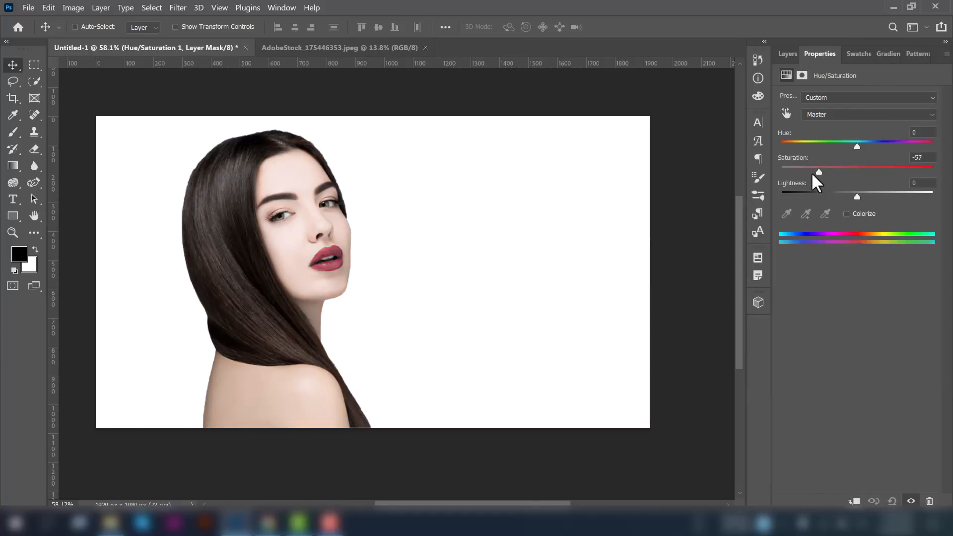
left_click_drag(819, 172, 781, 172)
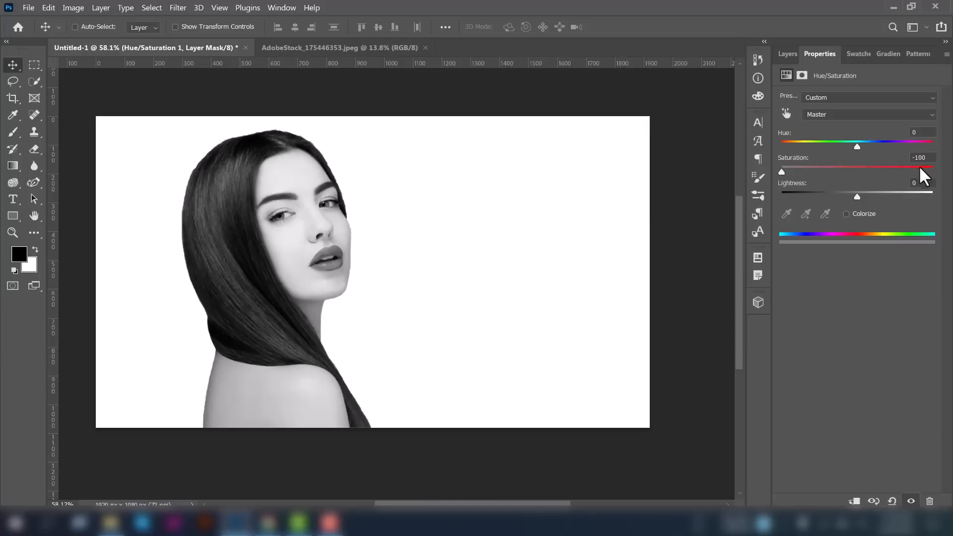
mouse_move(786, 54)
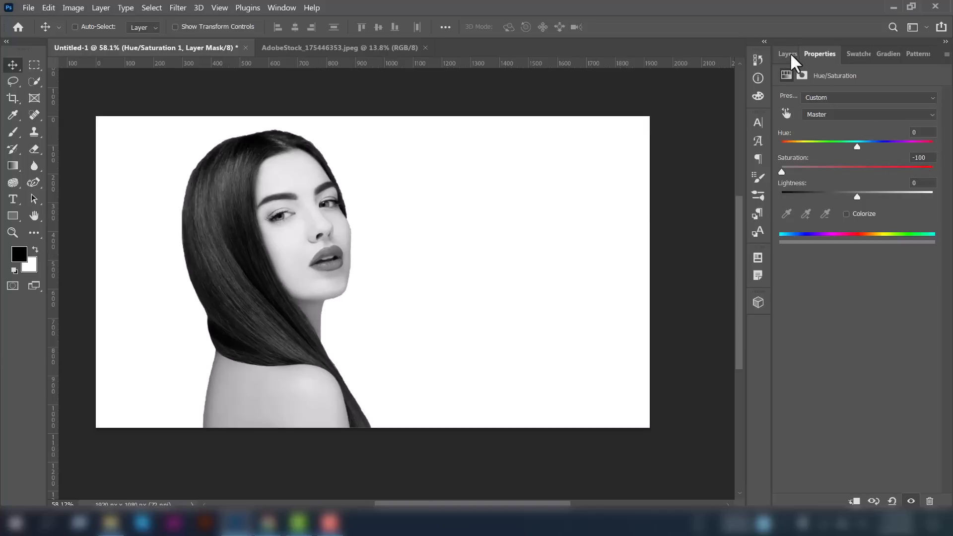
left_click(786, 53)
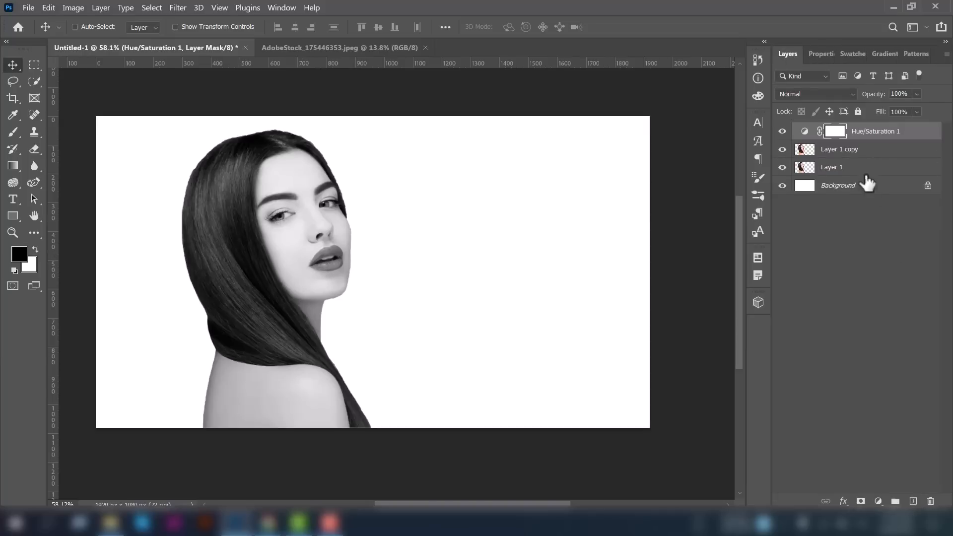
Step: Invert the Layer 1 copy and set its blend mode to Color Dodge
left_click(839, 149)
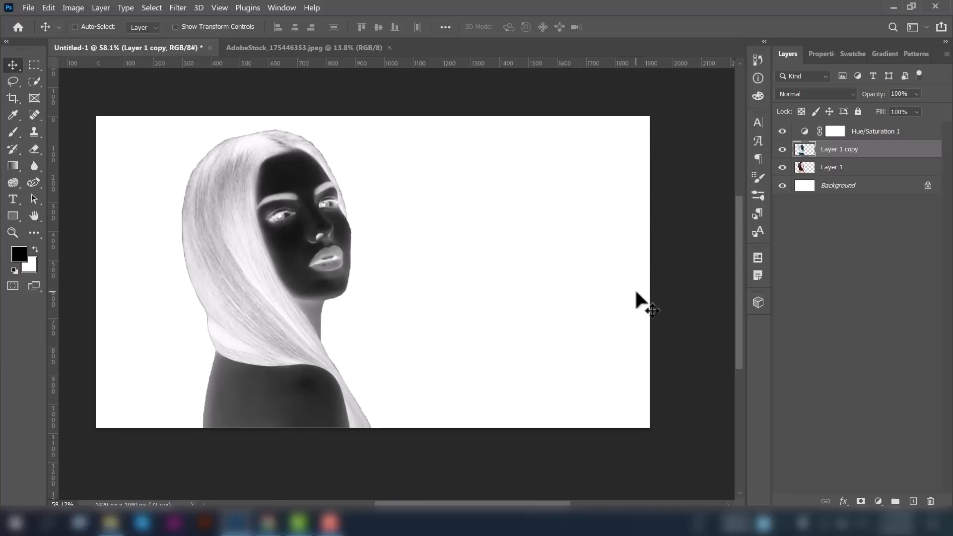
mouse_move(827, 131)
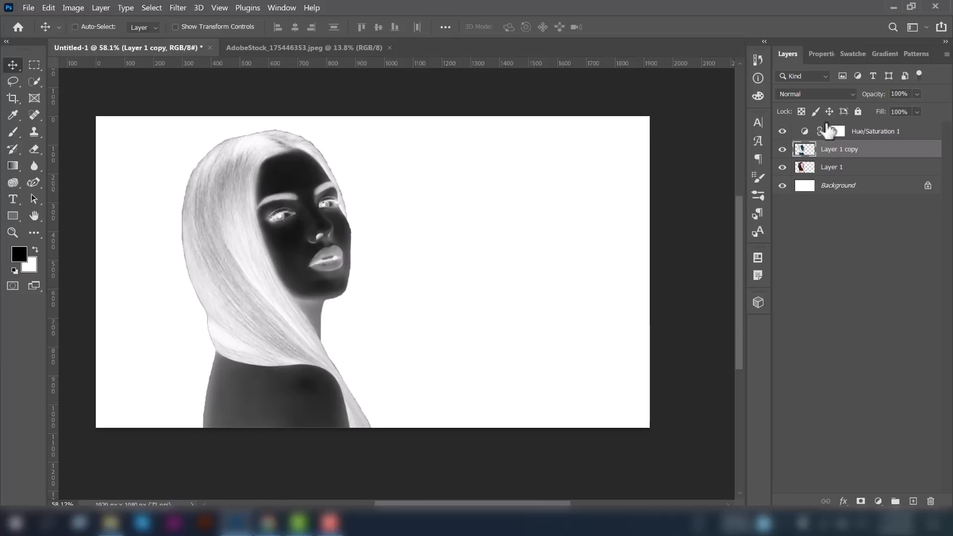
left_click(816, 93)
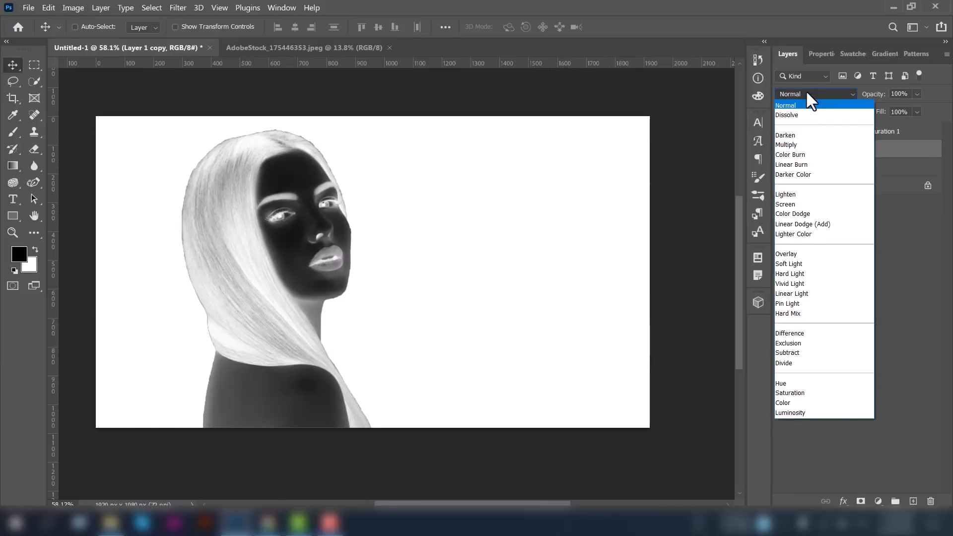
left_click(785, 203)
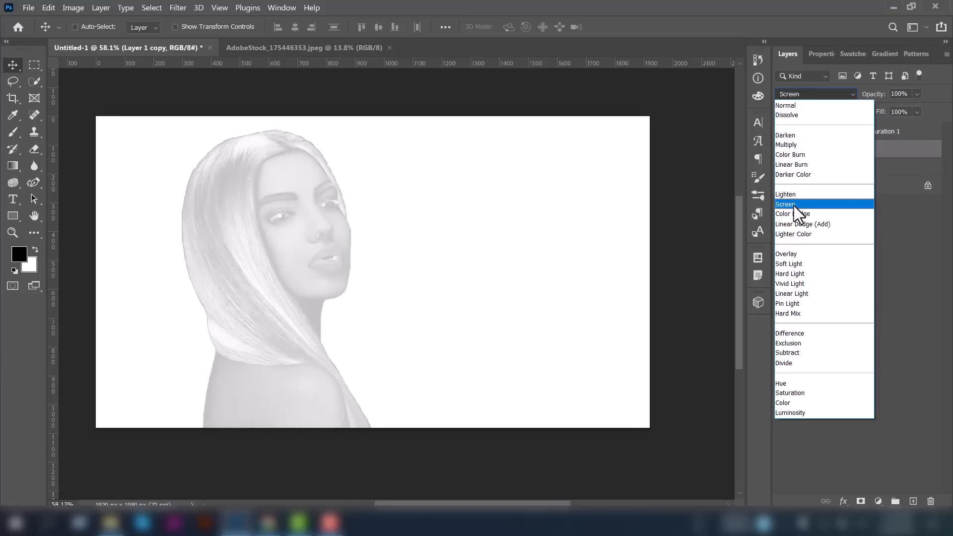
left_click(792, 213)
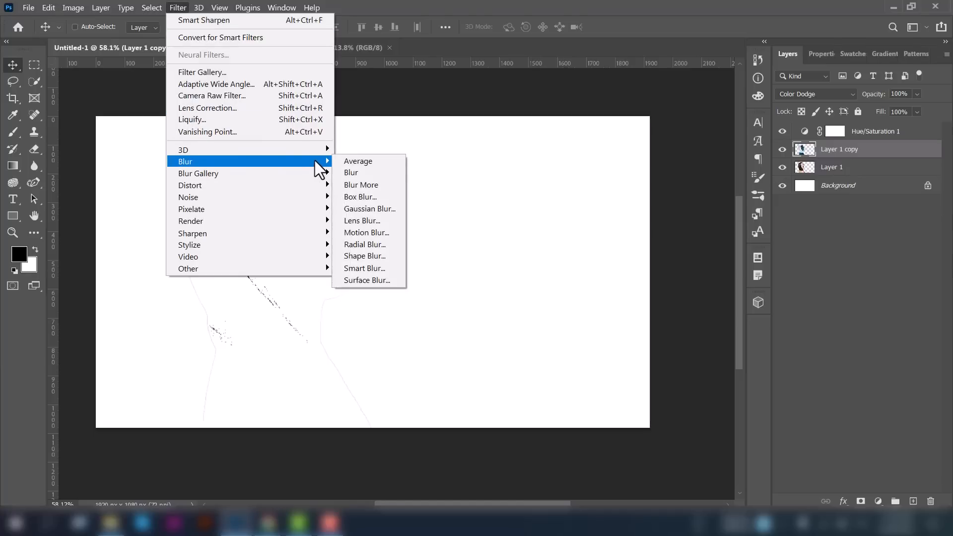
Step: Apply a Gaussian Blur of radius 35 px to the dodged copy layer
left_click(369, 208)
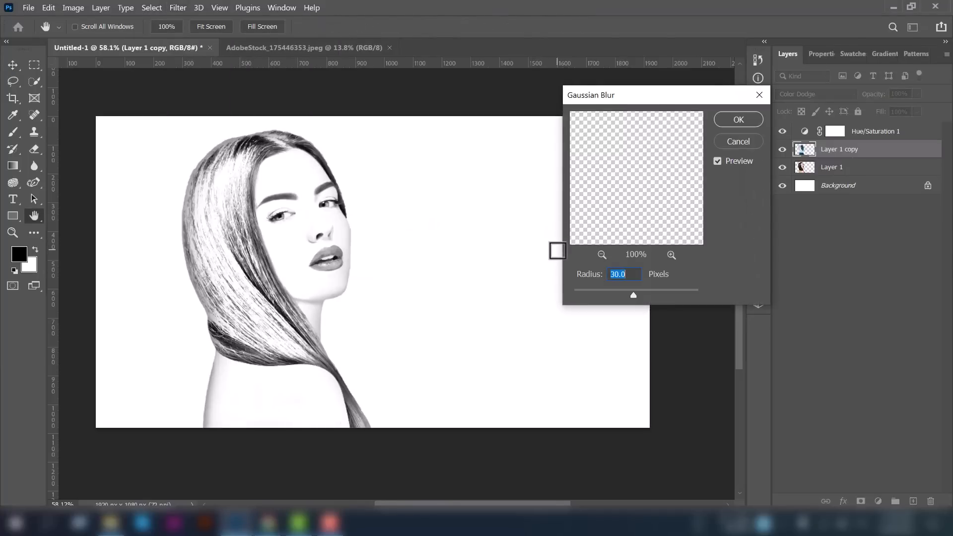
left_click_drag(632, 296, 652, 296)
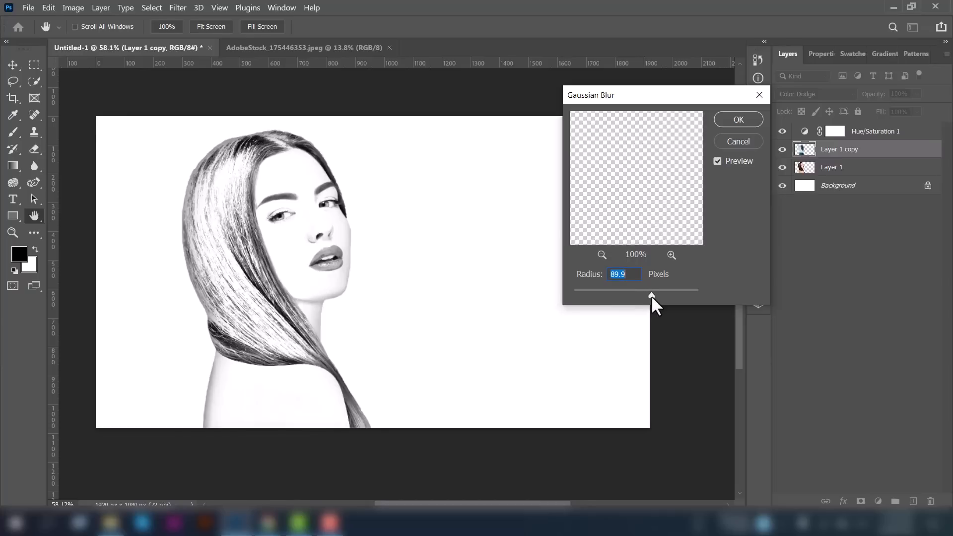
left_click_drag(651, 298, 621, 298)
type("35")
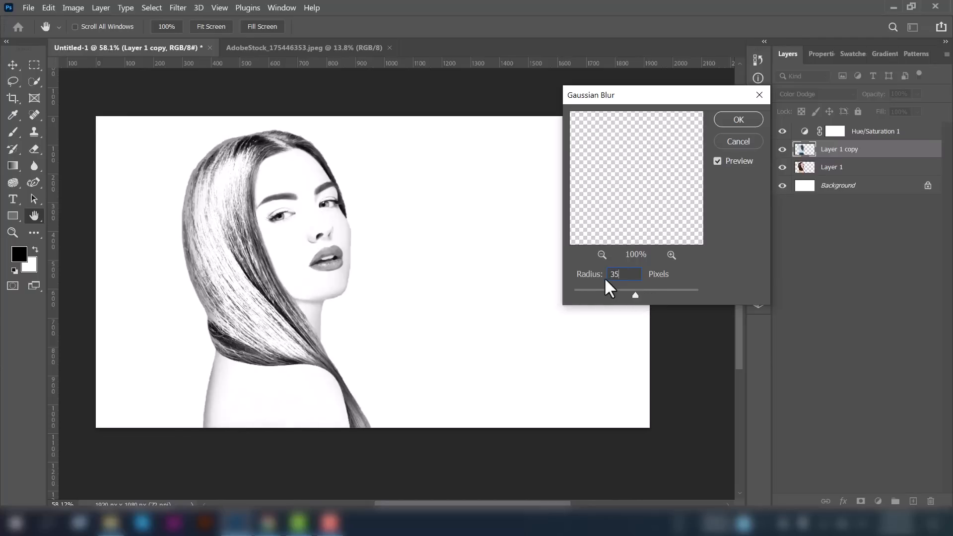
mouse_move(738, 128)
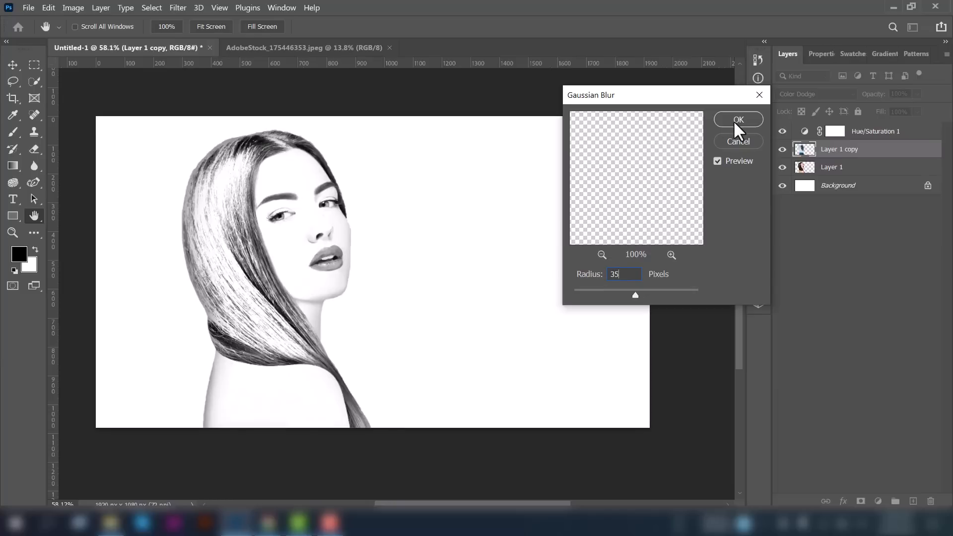
left_click(737, 119)
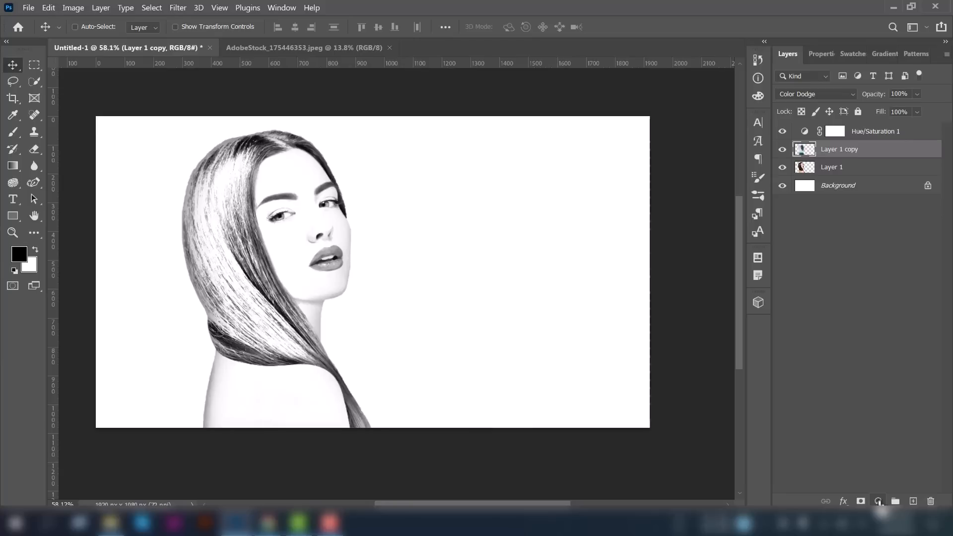
Step: Add a Levels adjustment with midtones pulled down to 0.68
left_click(877, 500)
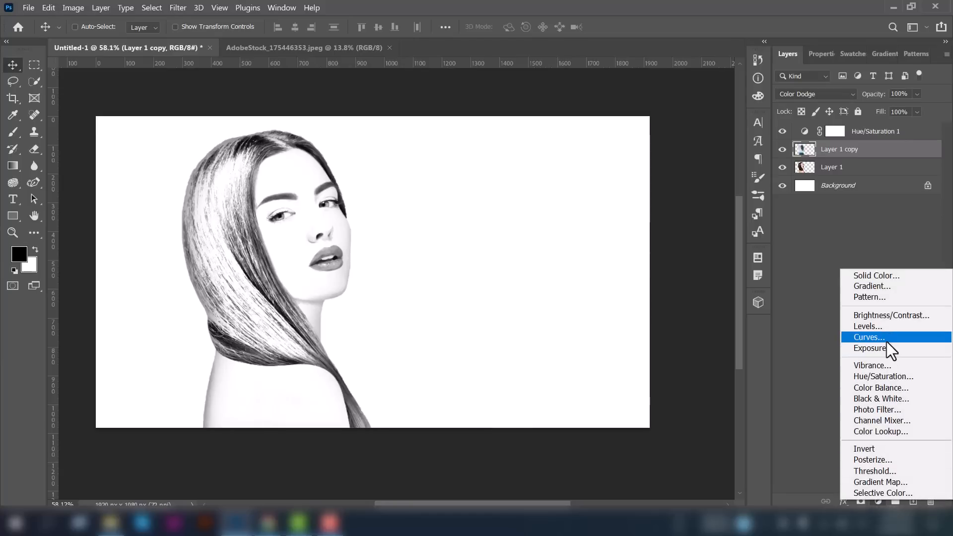
mouse_move(878, 332)
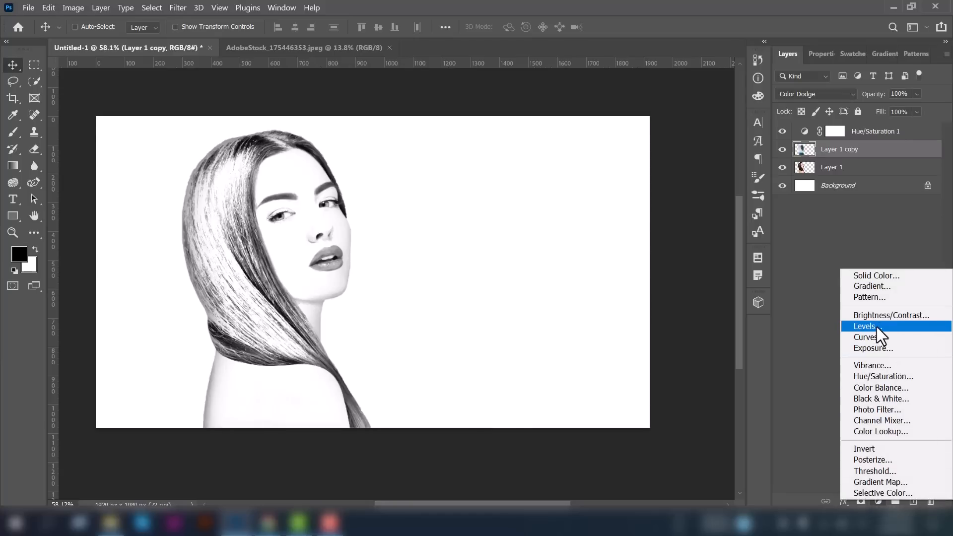
left_click(865, 325)
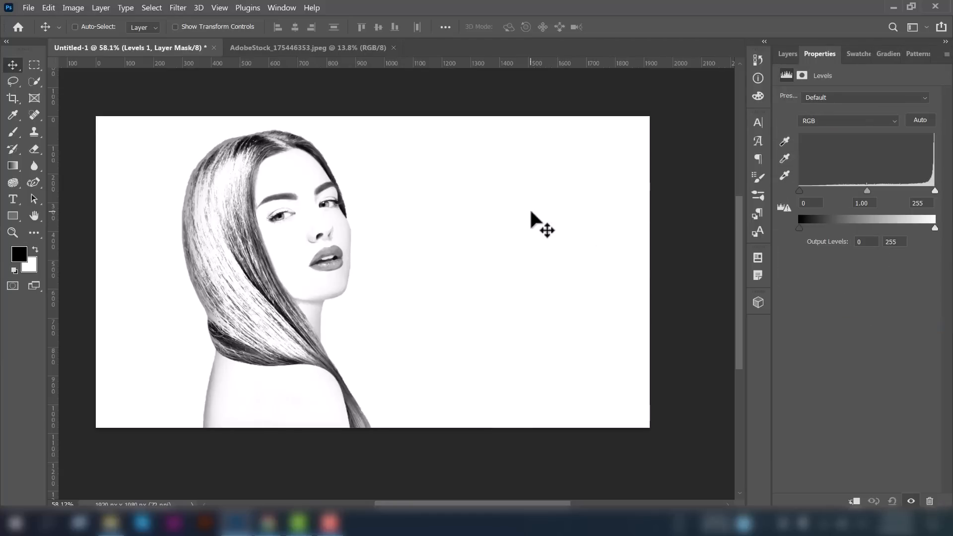
left_click_drag(867, 191, 870, 190)
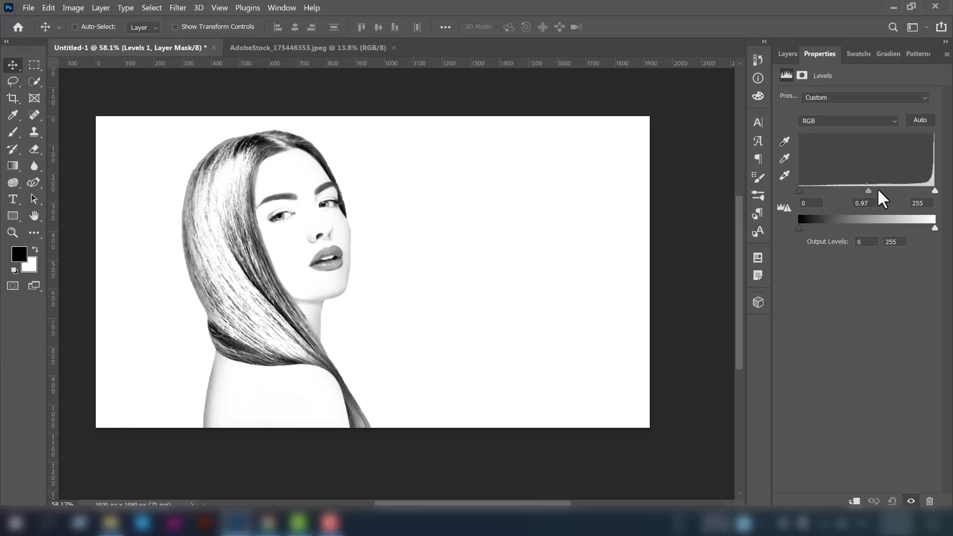
left_click_drag(869, 191, 883, 191)
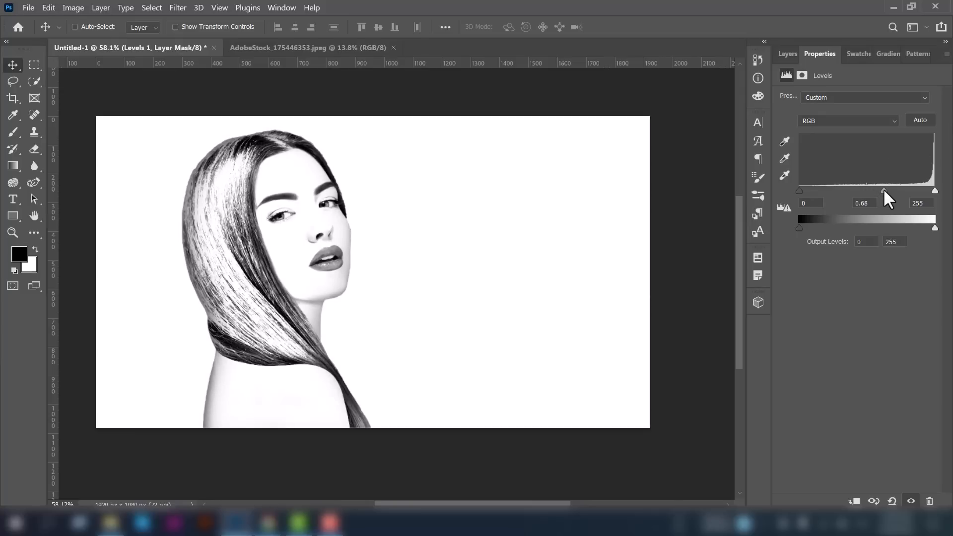
left_click(786, 53)
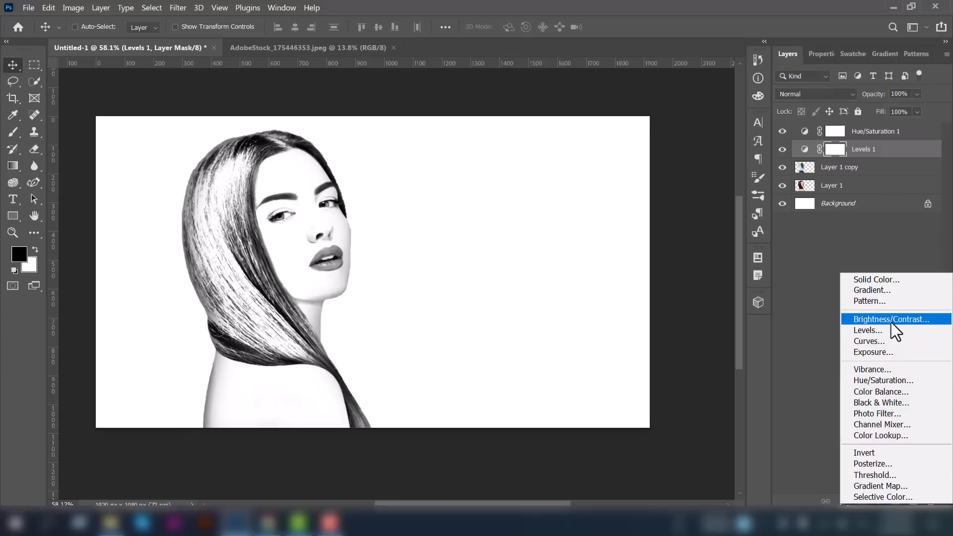
Step: Add a Brightness/Contrast adjustment at brightness -31 and contrast 21
left_click(890, 319)
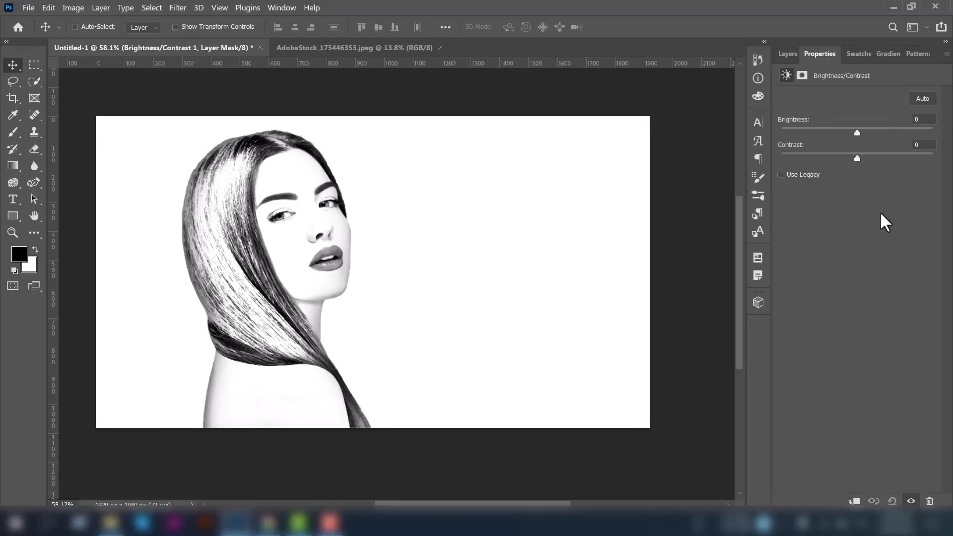
left_click_drag(856, 132, 825, 132)
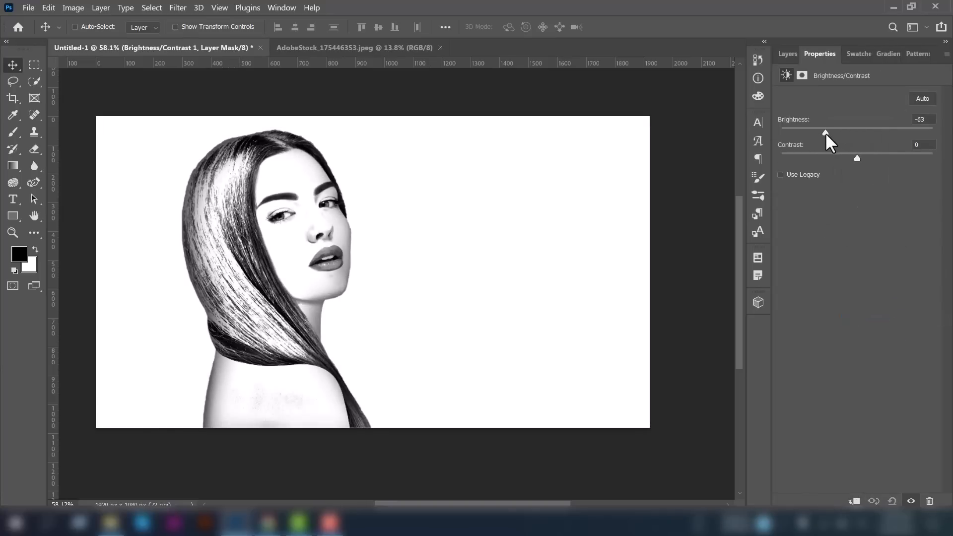
left_click_drag(824, 133, 839, 133)
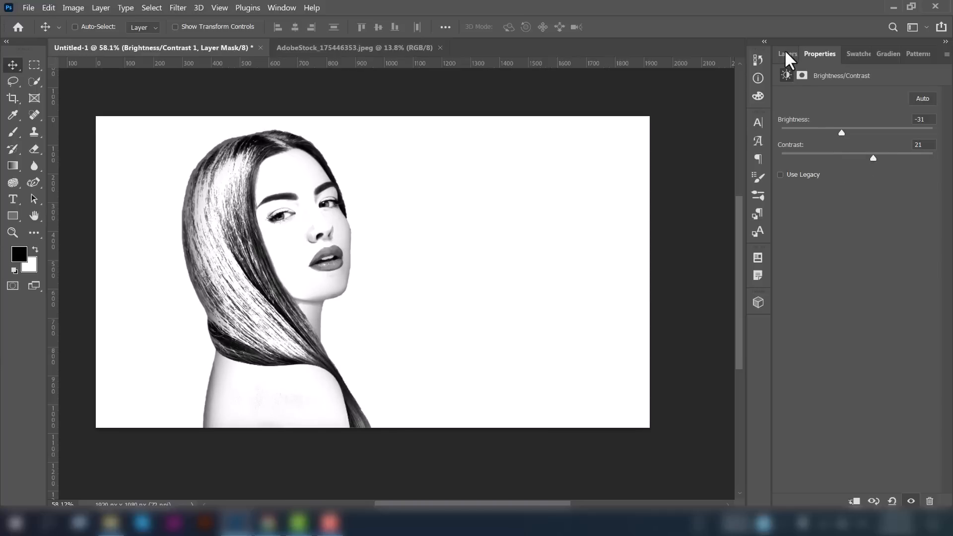
left_click(787, 54)
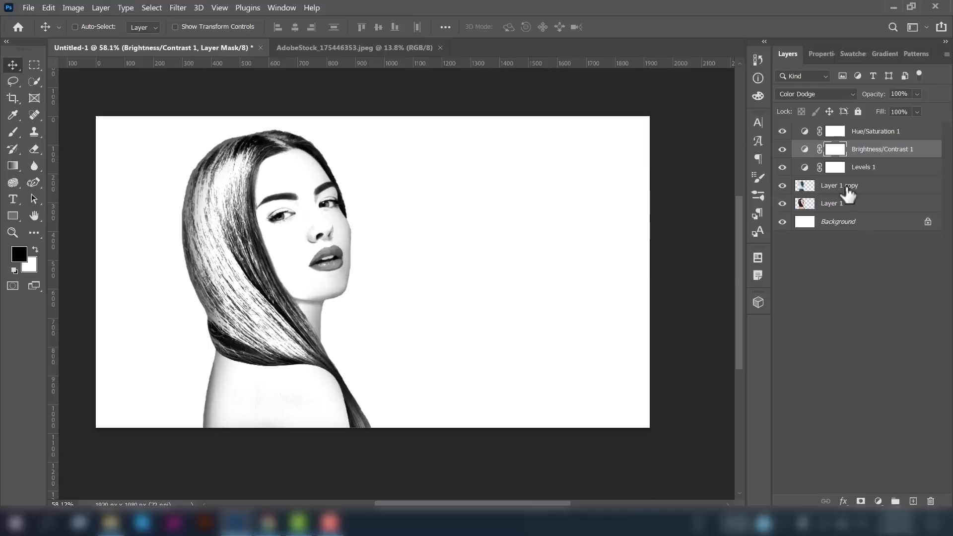
Step: Stamp all visible layers into a new merged Layer 2 at the top of the stack
left_click(839, 185)
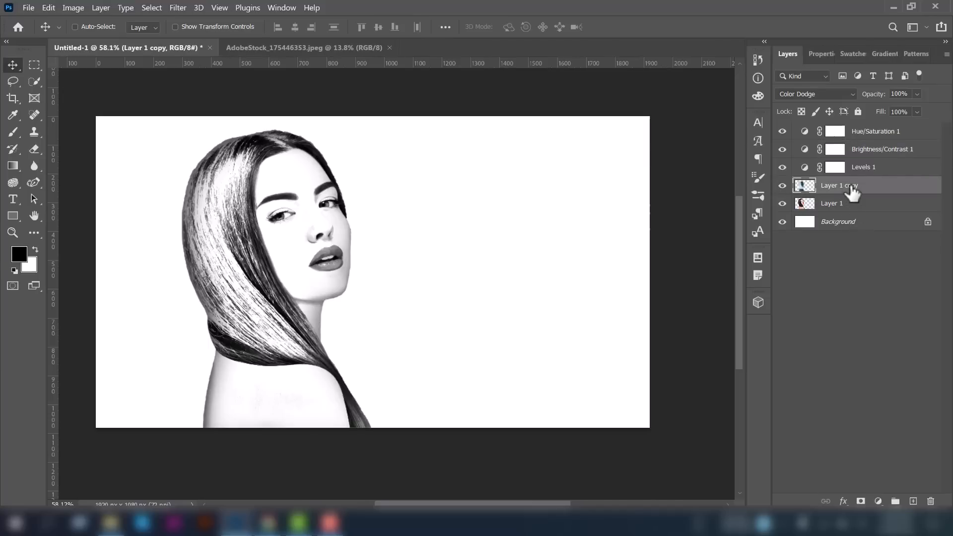
mouse_move(853, 191)
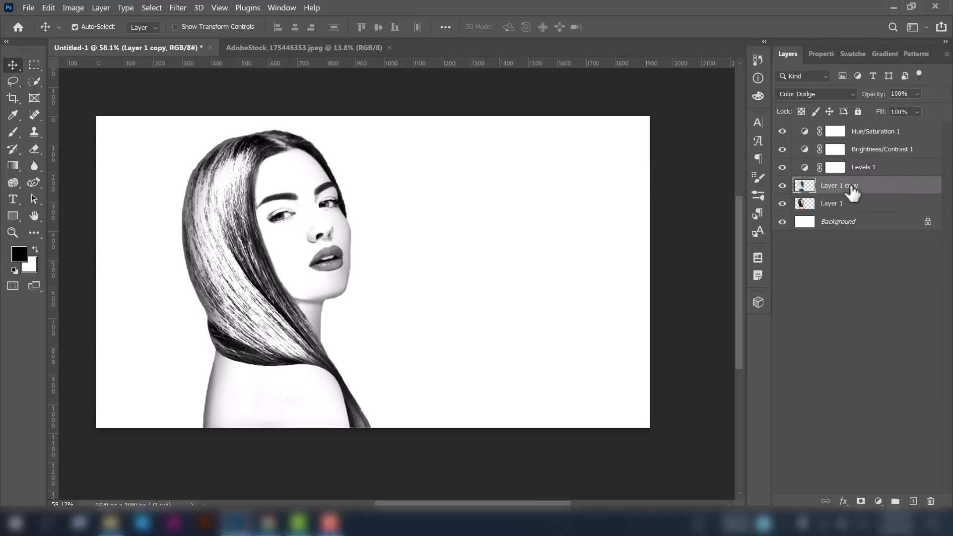
left_click(815, 94)
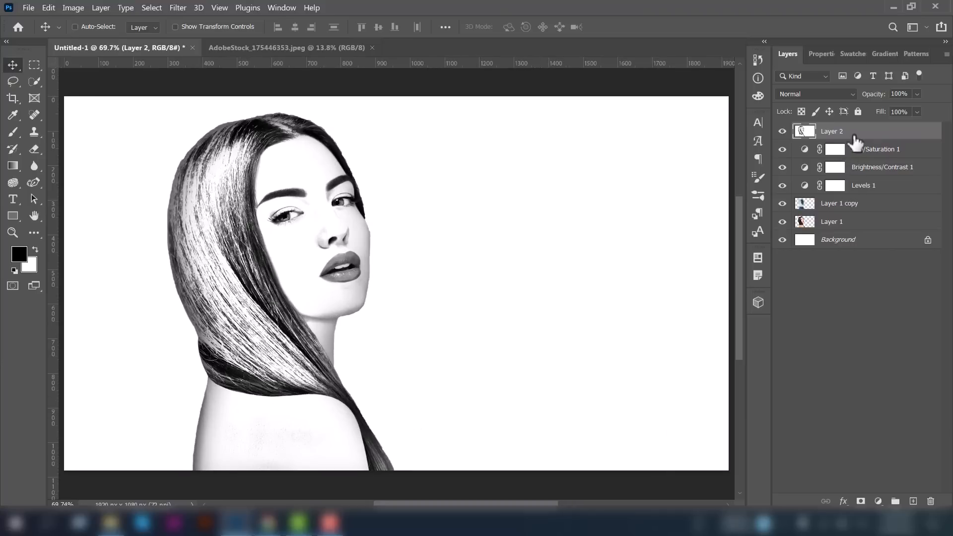
mouse_move(851, 164)
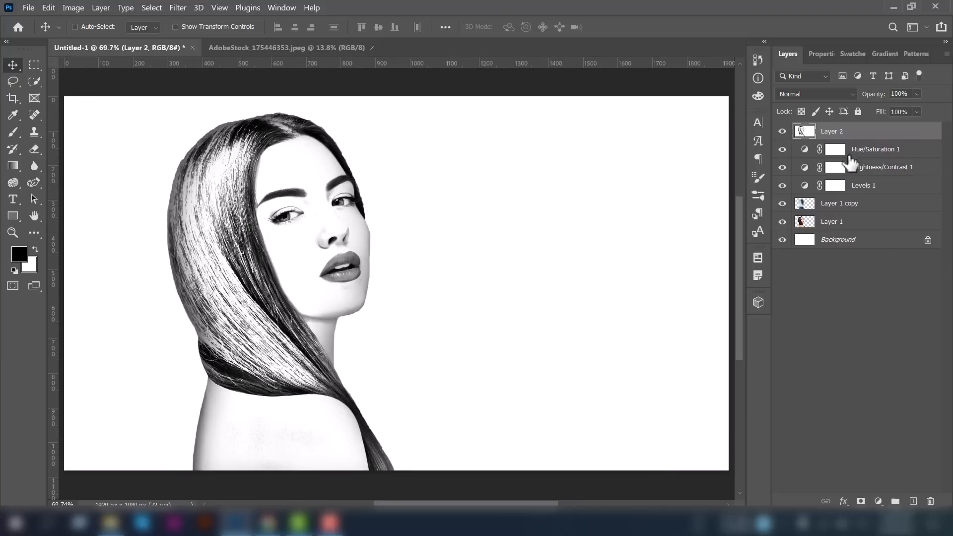
mouse_move(784, 142)
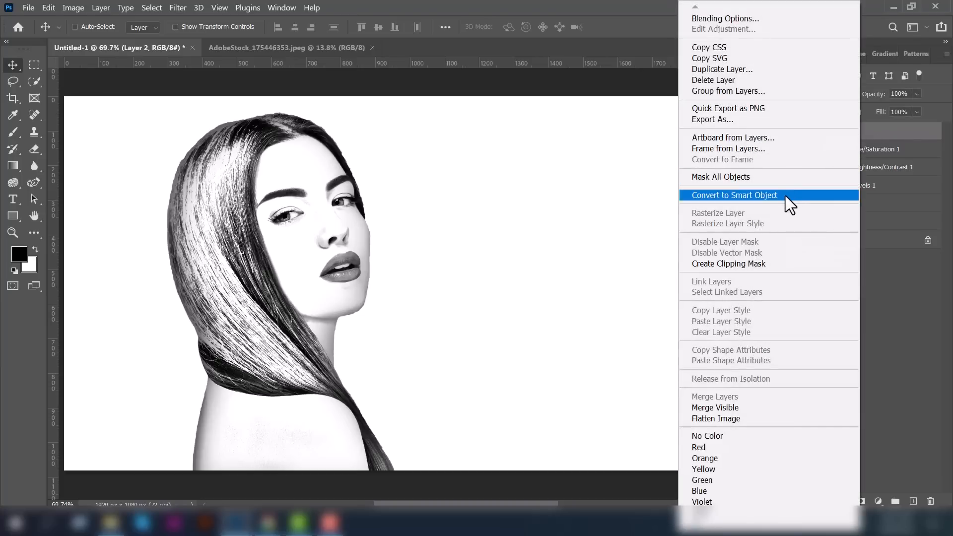
Step: Convert the merged Layer 2 into a smart object
left_click(734, 196)
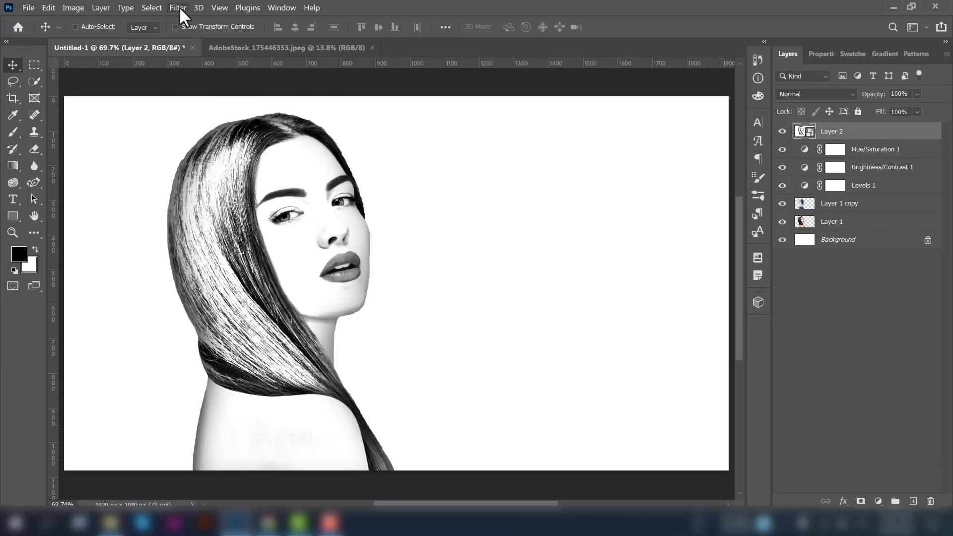
Step: Add an Add Noise filter to the merged sketch layer, settling the amount around 25% Uniform
left_click(178, 7)
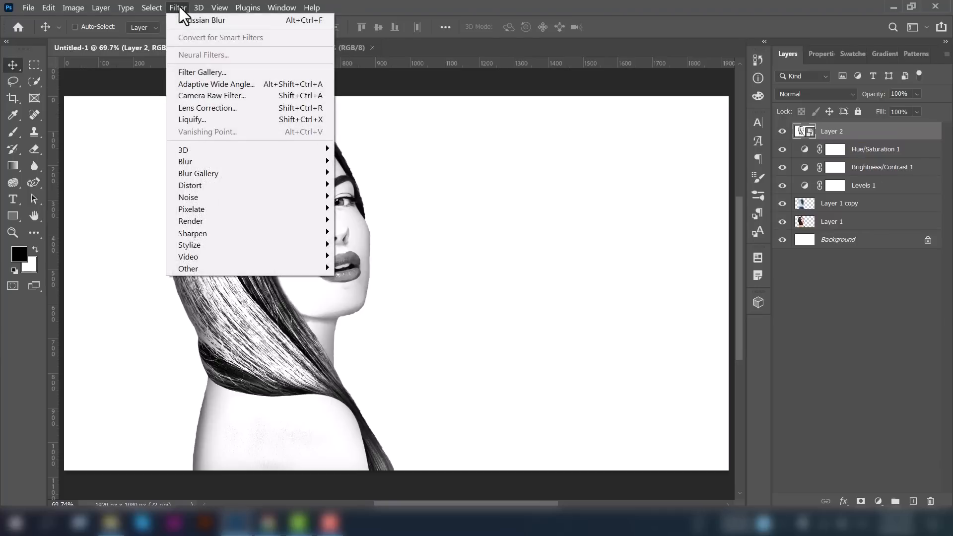
mouse_move(189, 197)
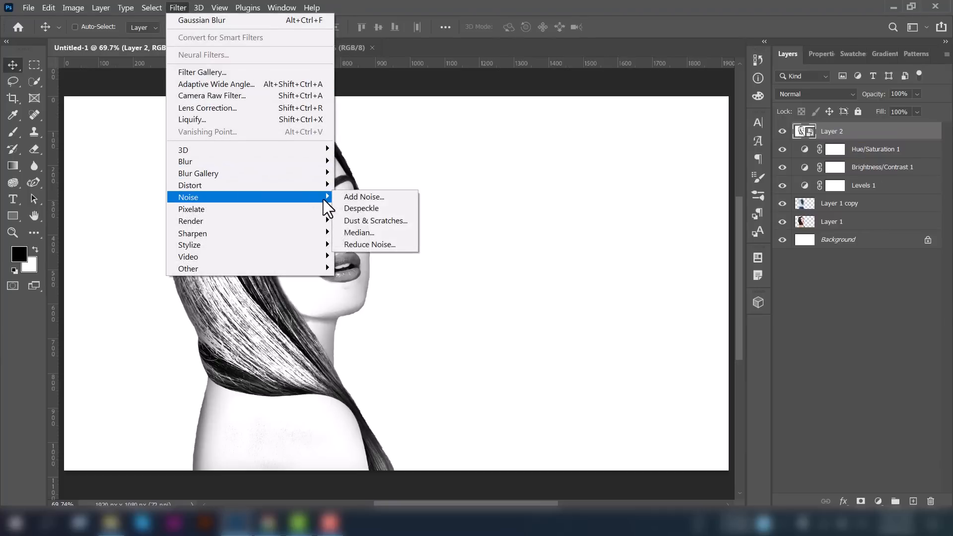
left_click(364, 196)
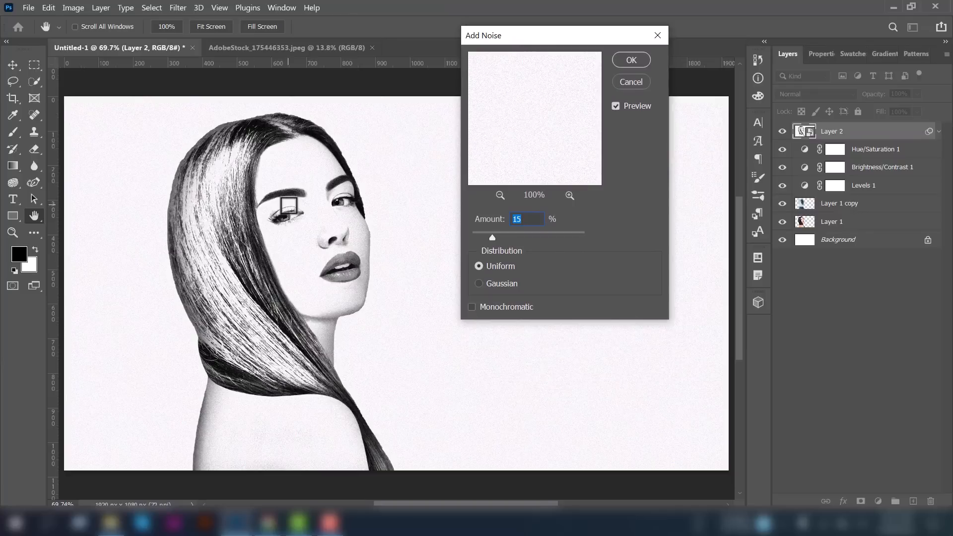
left_click_drag(493, 237, 510, 237)
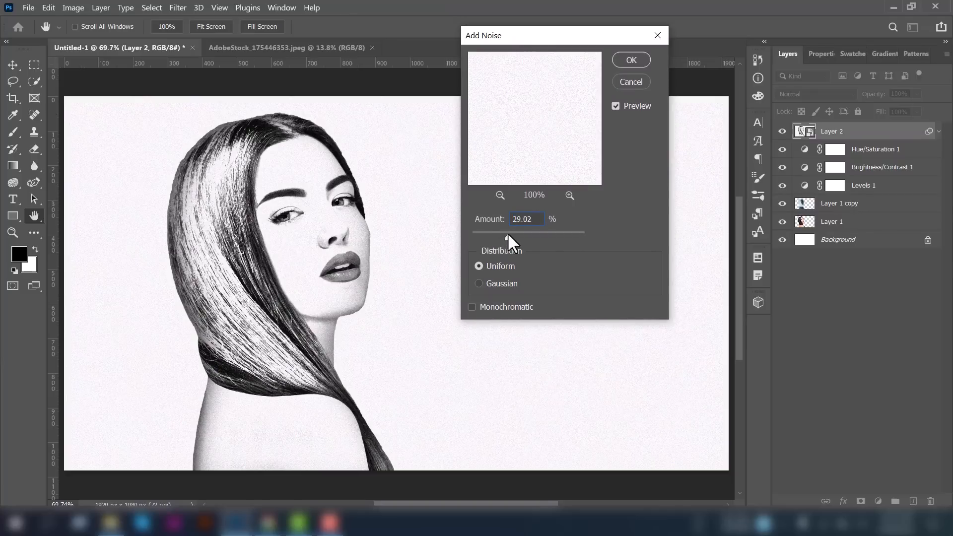
left_click_drag(504, 231, 529, 231)
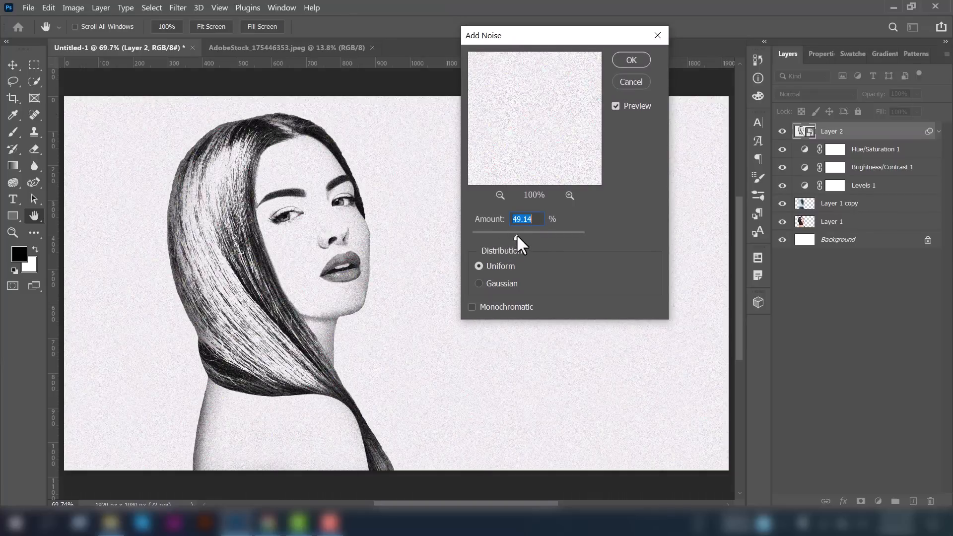
left_click_drag(516, 236, 507, 236)
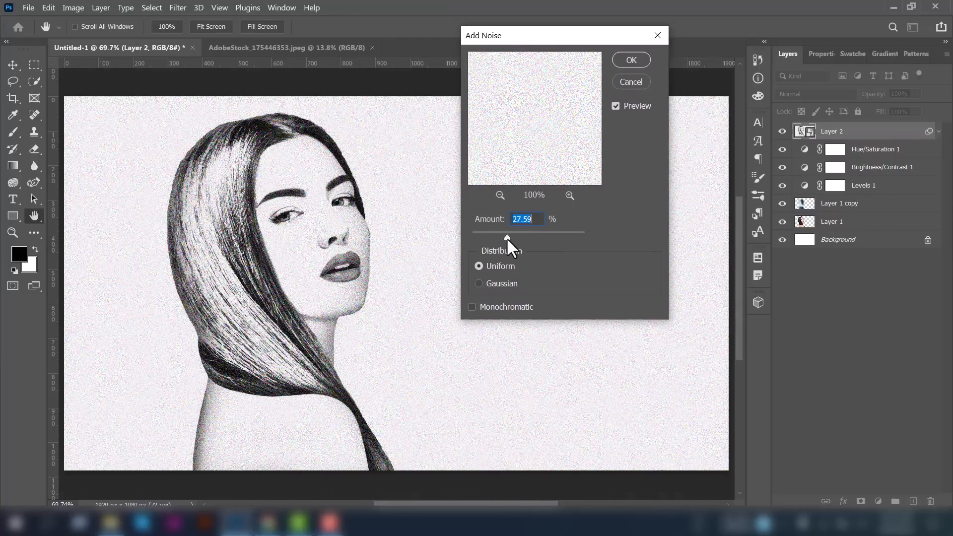
left_click_drag(507, 237, 516, 237)
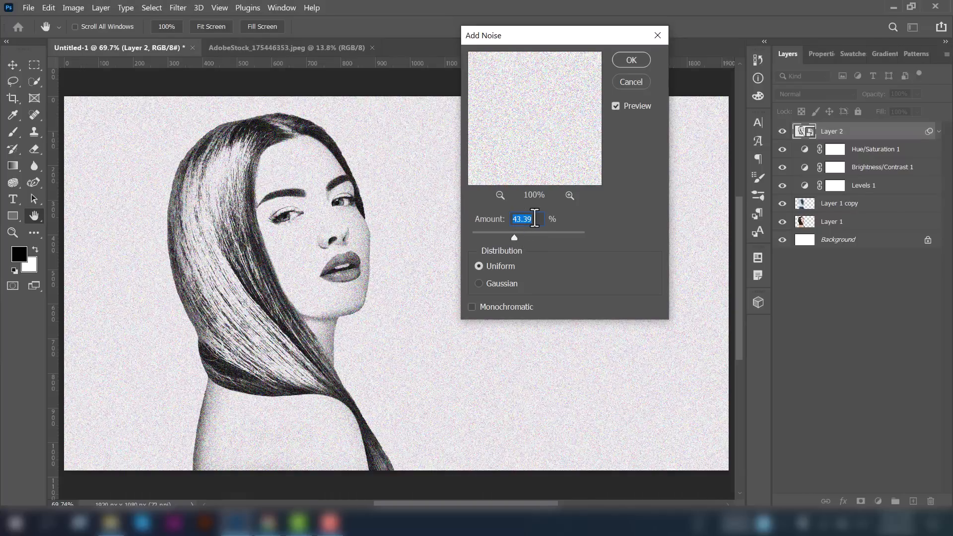
type("37")
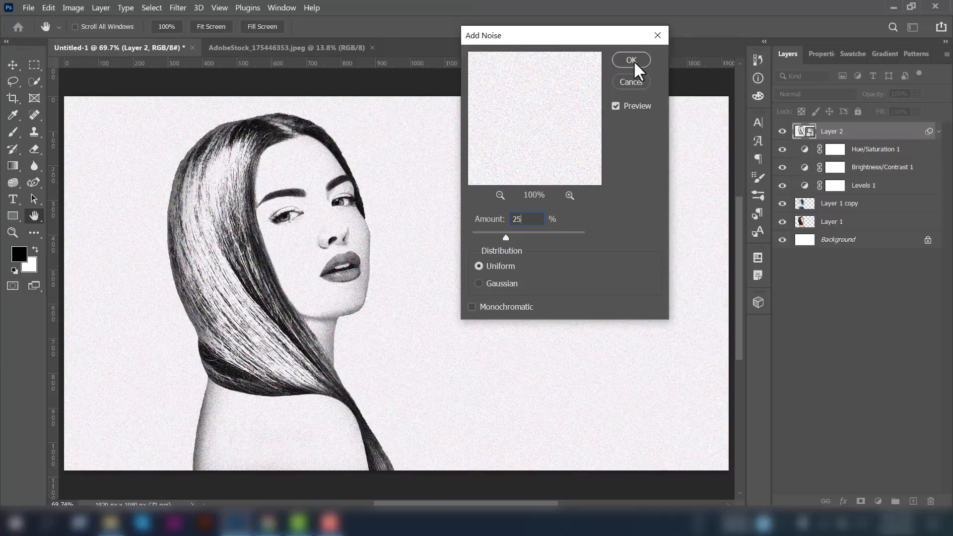
left_click(631, 59)
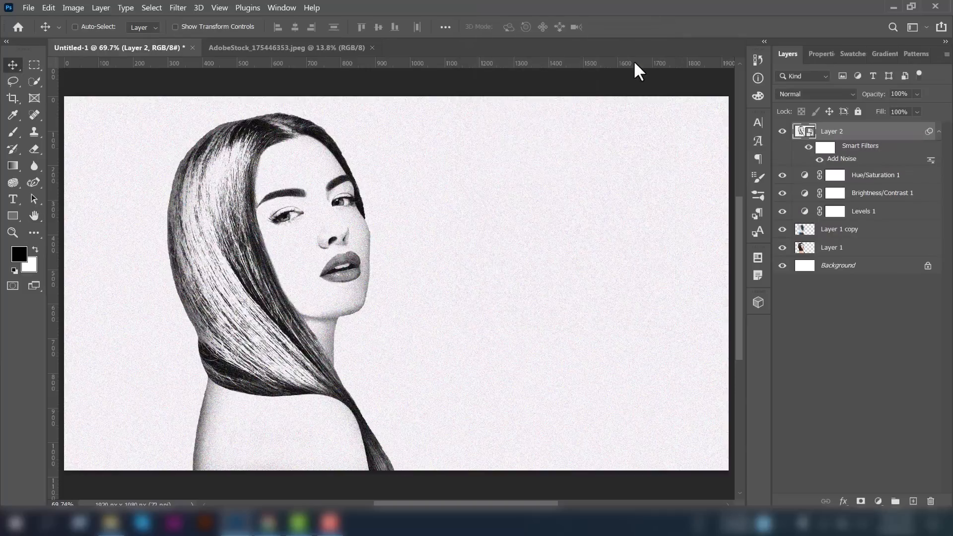
Step: Apply Smart Sharpen to the noisy sketch at amount 150% and radius 0.4 px
left_click(177, 7)
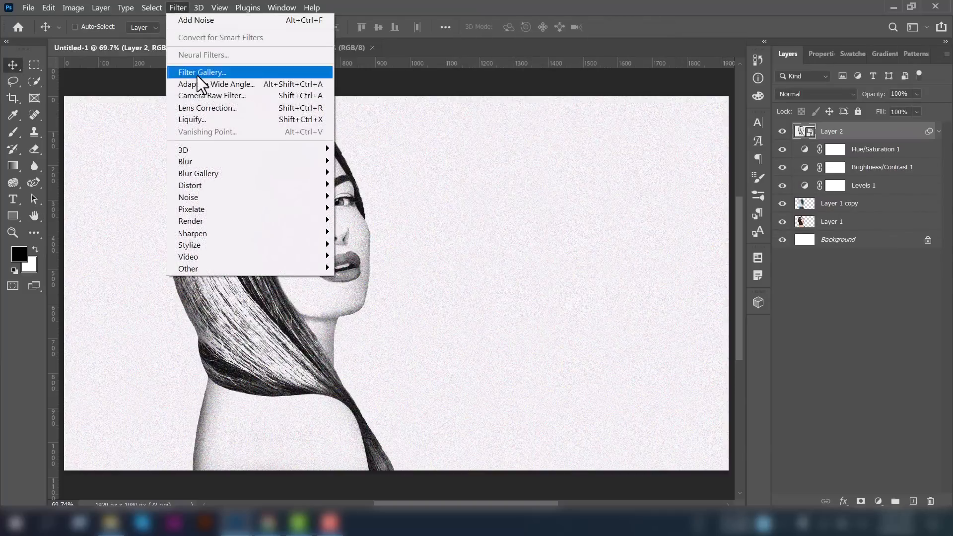
mouse_move(192, 232)
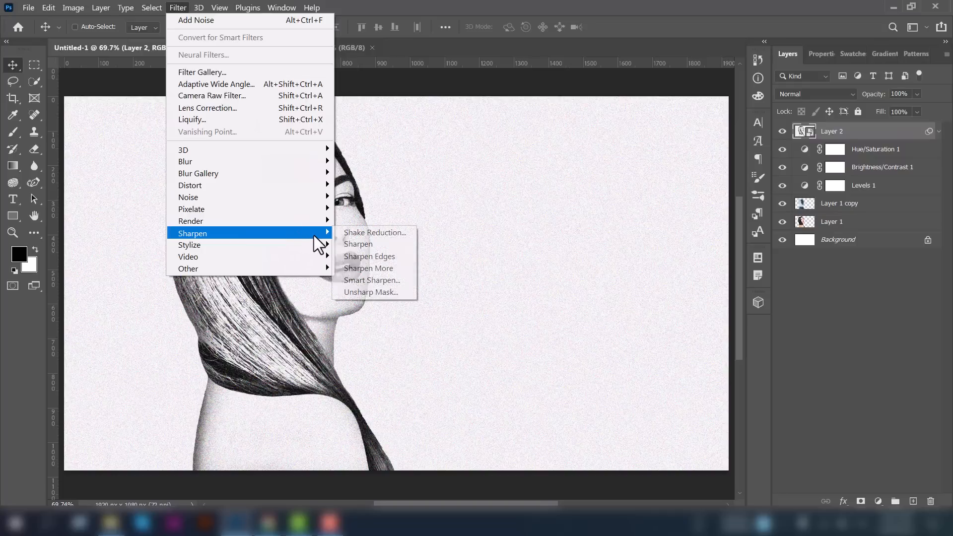
mouse_move(380, 285)
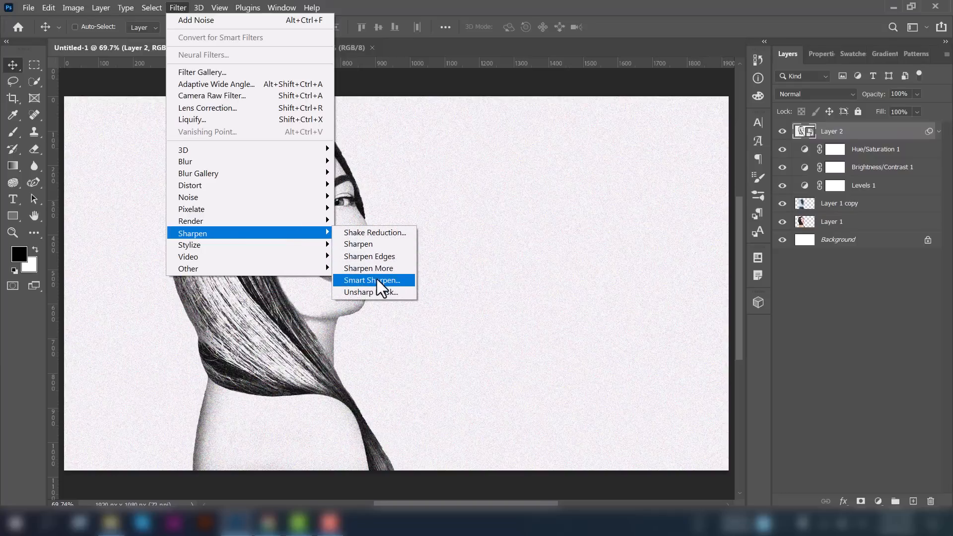
left_click(372, 280)
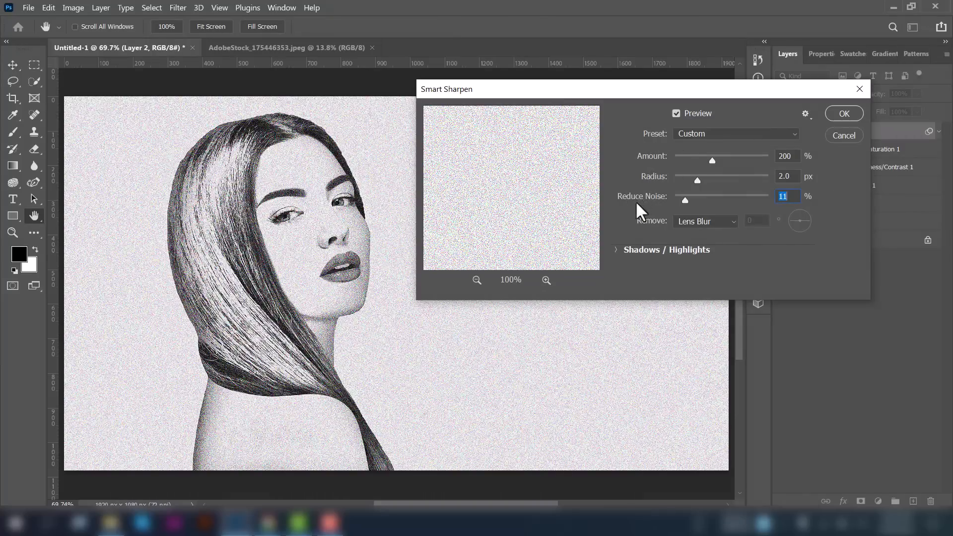
mouse_move(710, 171)
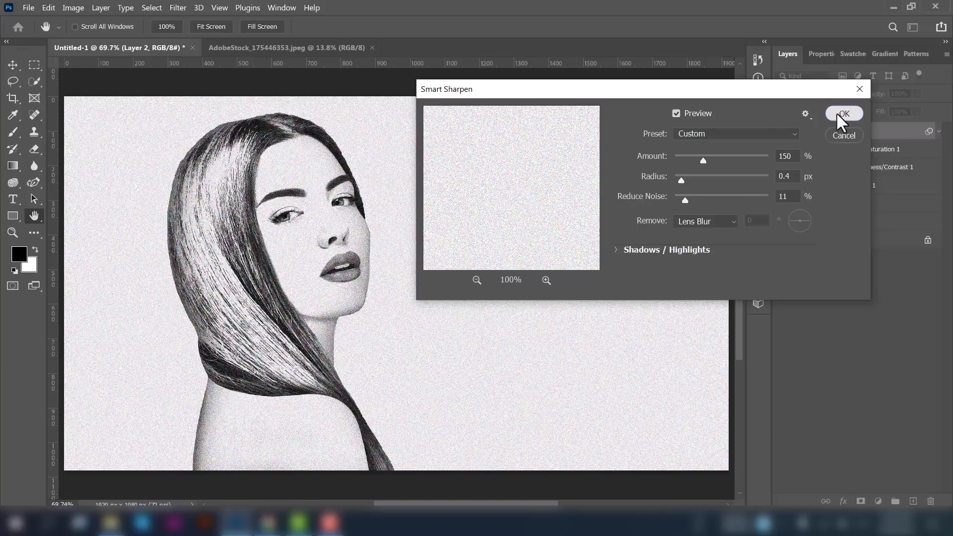
left_click(844, 113)
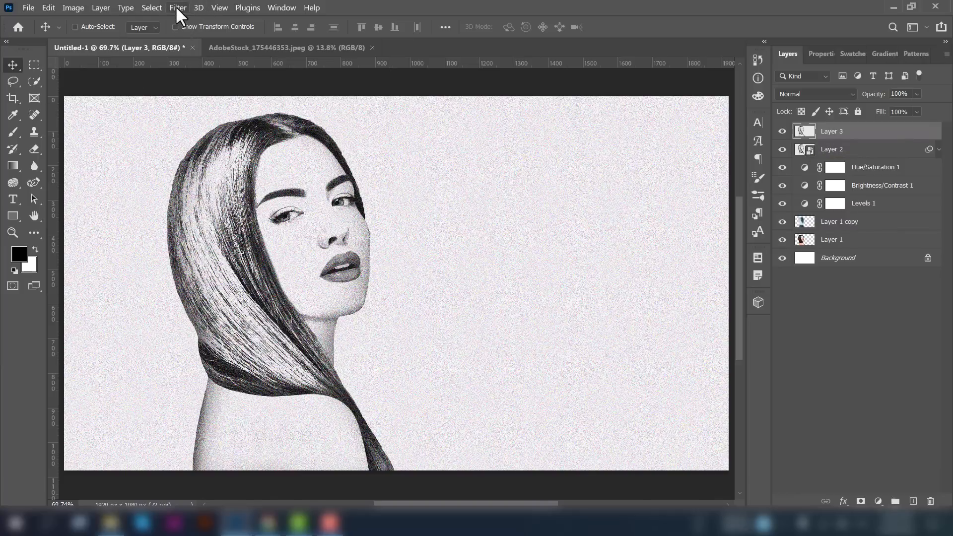
Step: Bring up the filters for the newly stamped Layer 3 copy of the sketch
left_click(178, 7)
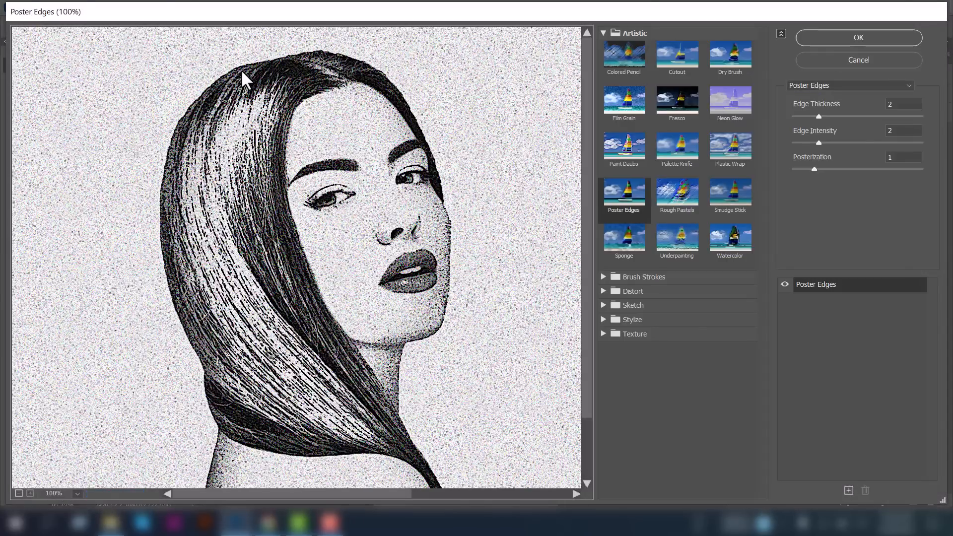
mouse_move(204, 134)
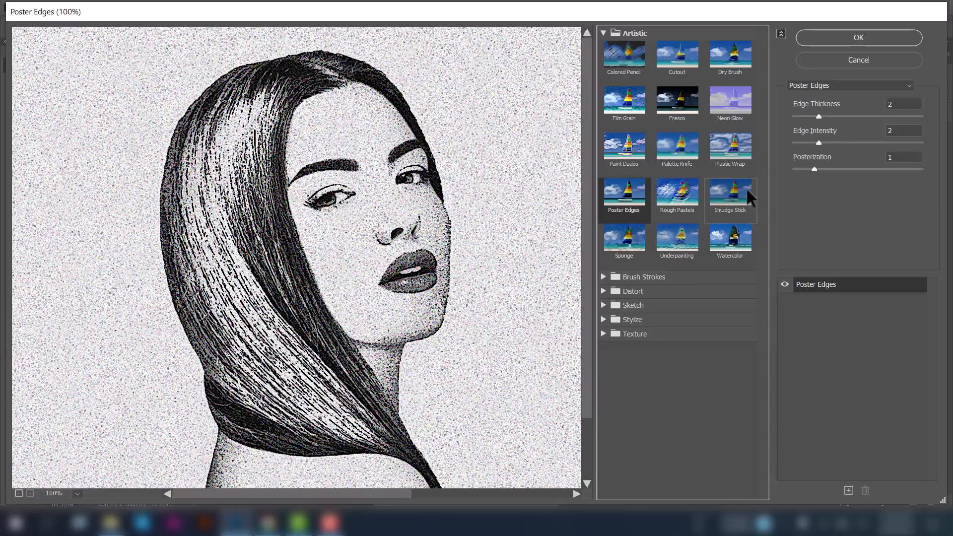
mouse_move(633, 207)
type("0")
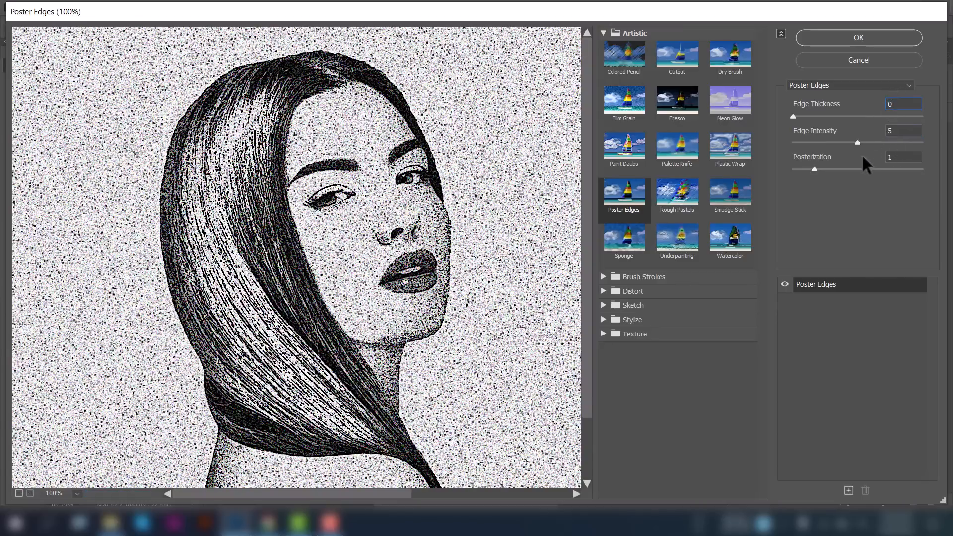
Step: Apply Poster Edges to Layer 3 with edge thickness 0, intensity 5 and posterization 1
left_click(903, 157)
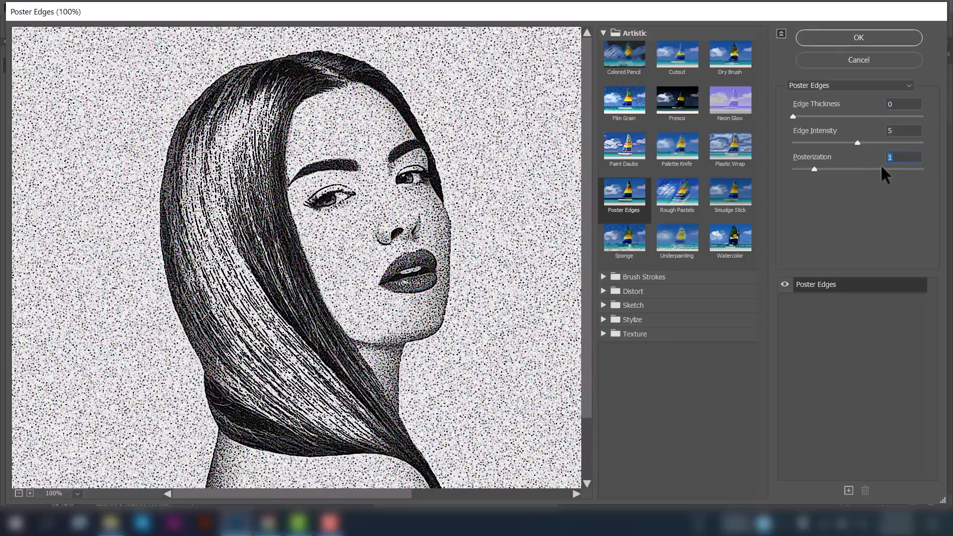
left_click_drag(813, 170, 792, 170)
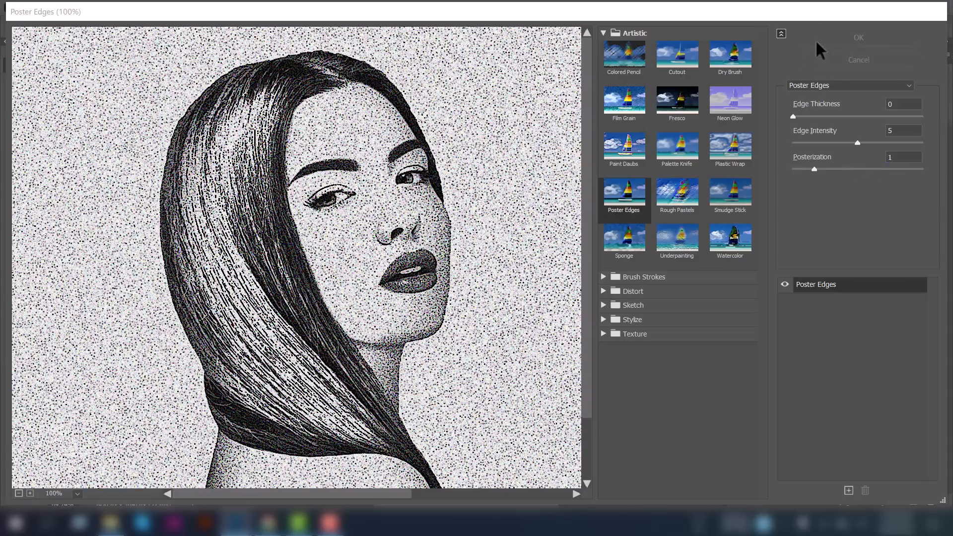
left_click(857, 38)
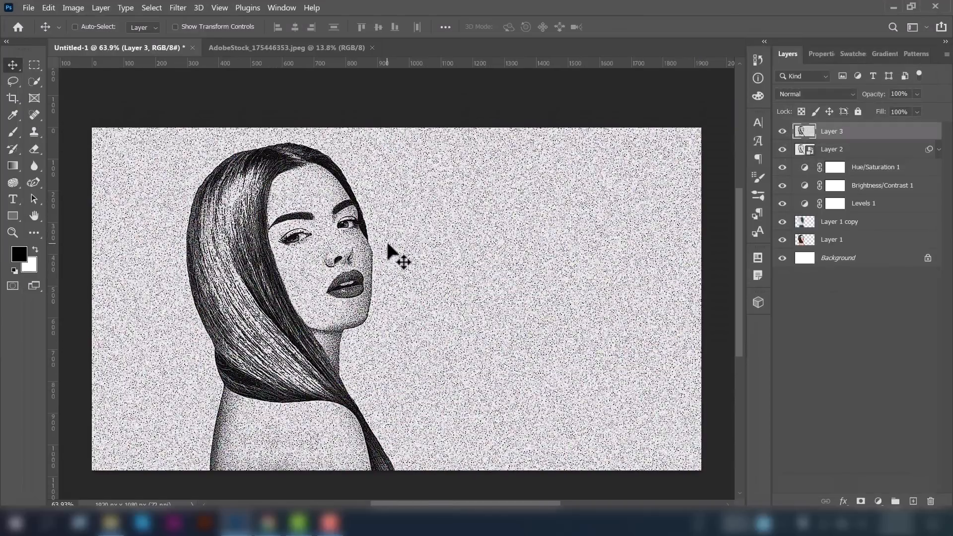
mouse_move(484, 255)
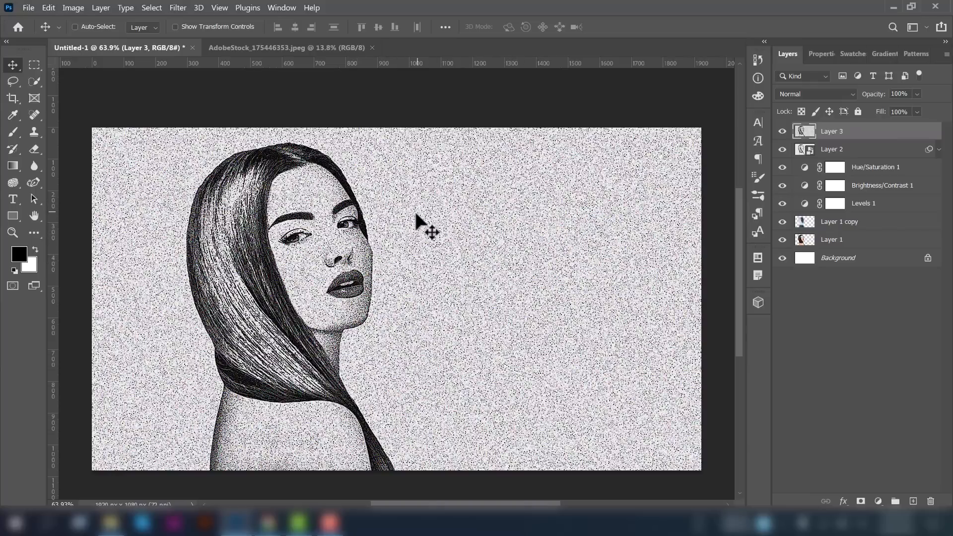
mouse_move(249, 237)
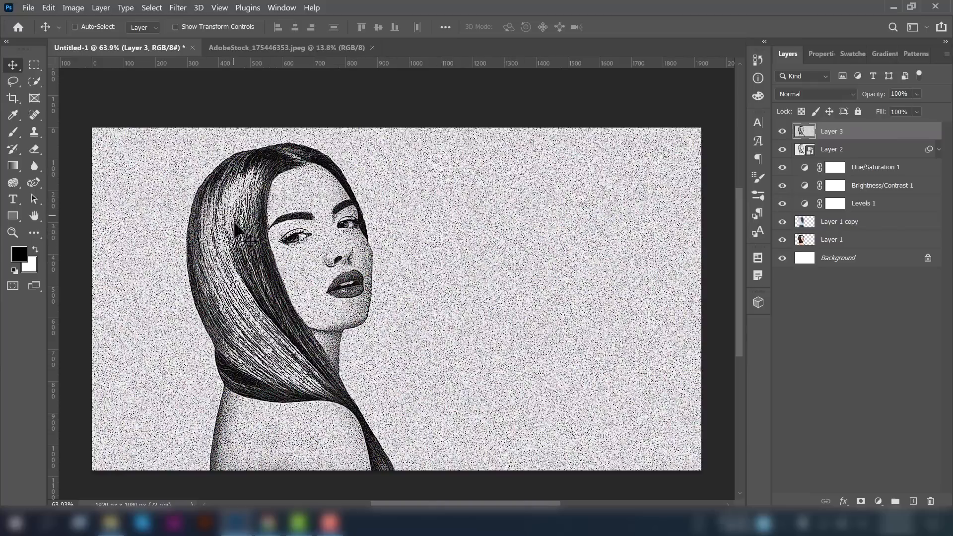
mouse_move(352, 426)
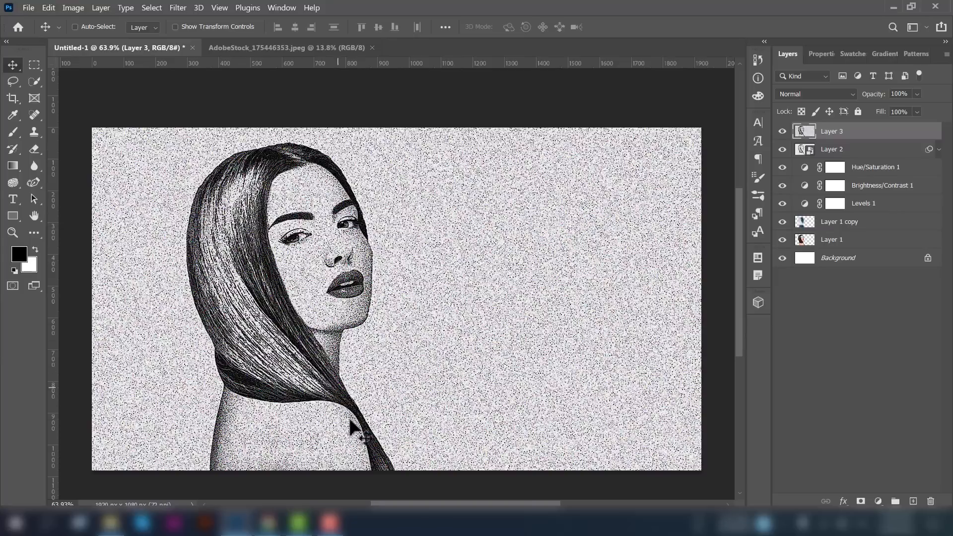
mouse_move(929, 484)
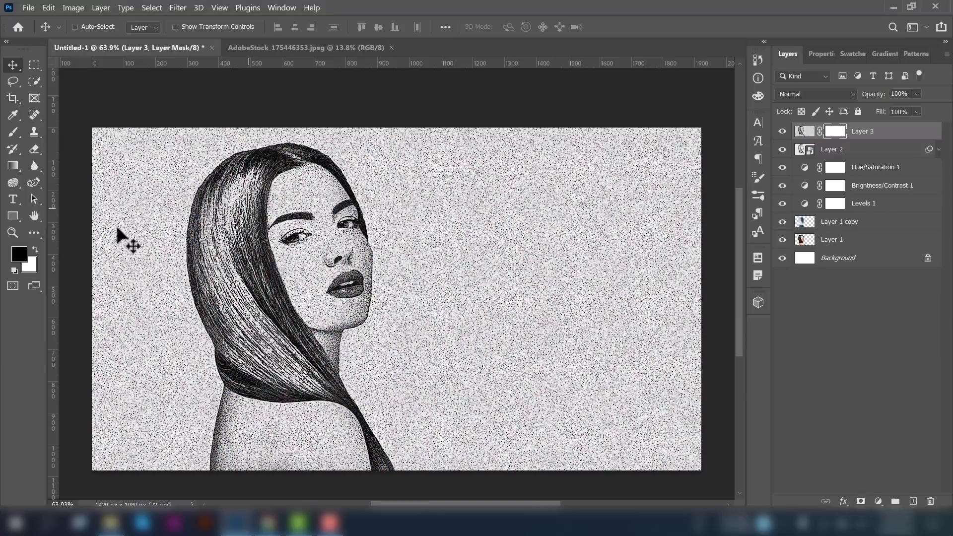
Step: Paint black on Layer 3's mask to hide the grain off the background and face, leaving the hair
left_click(12, 131)
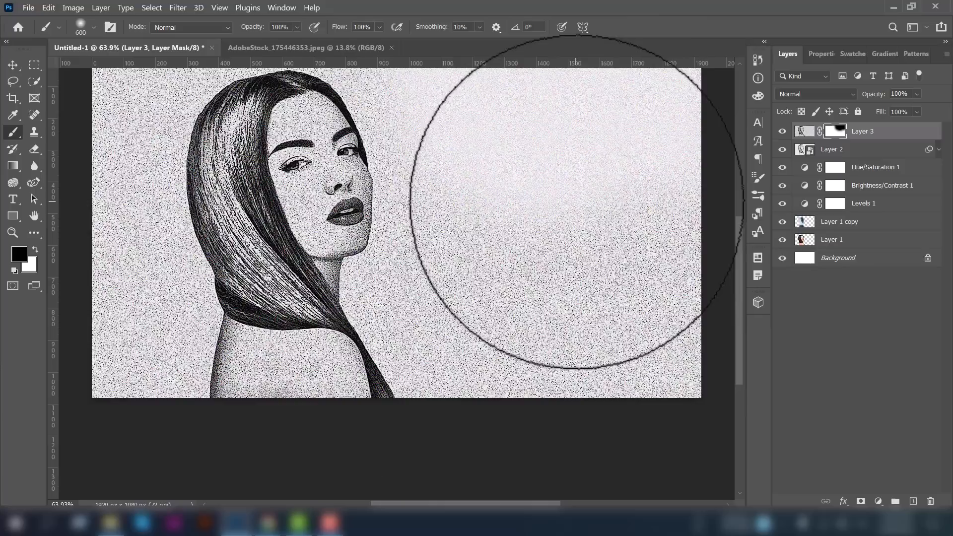
scroll("down", 3)
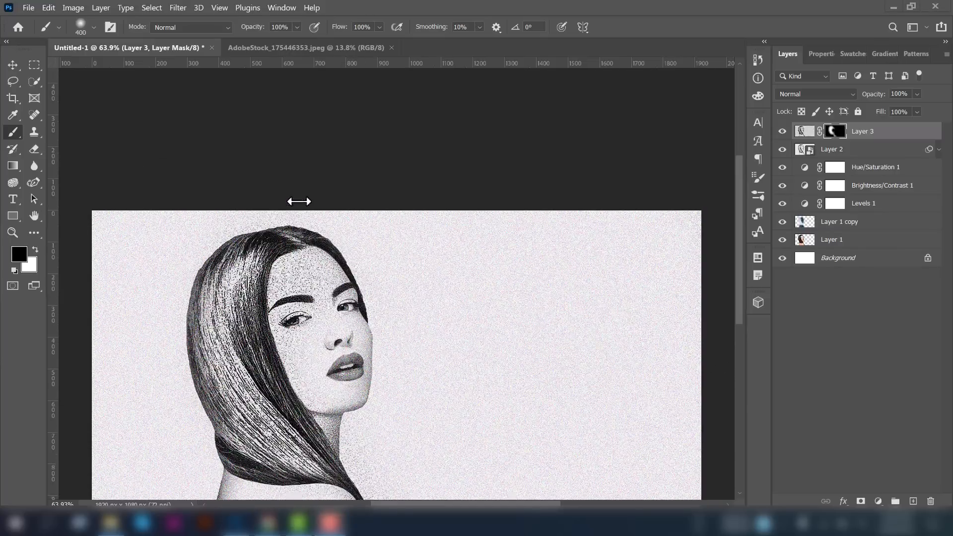
scroll("down", 3)
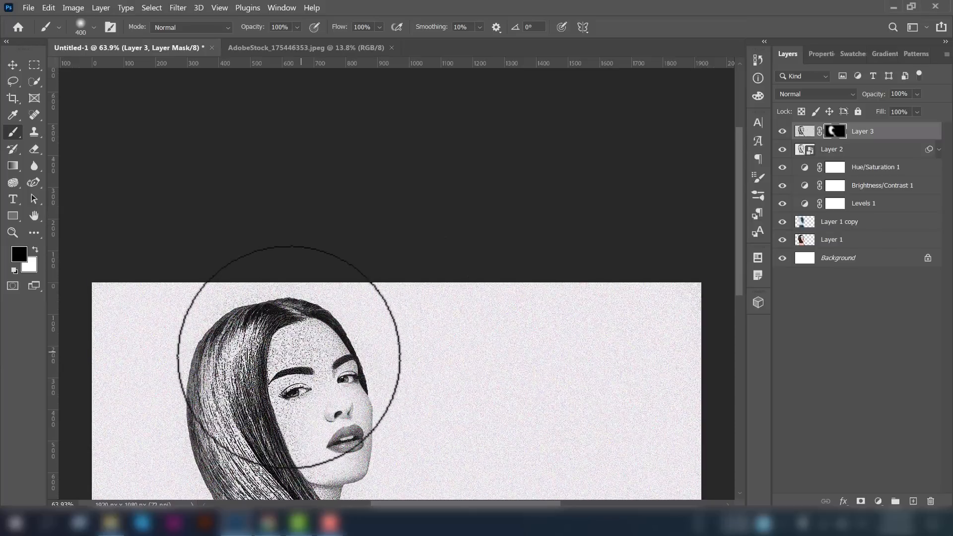
key("ctrl++")
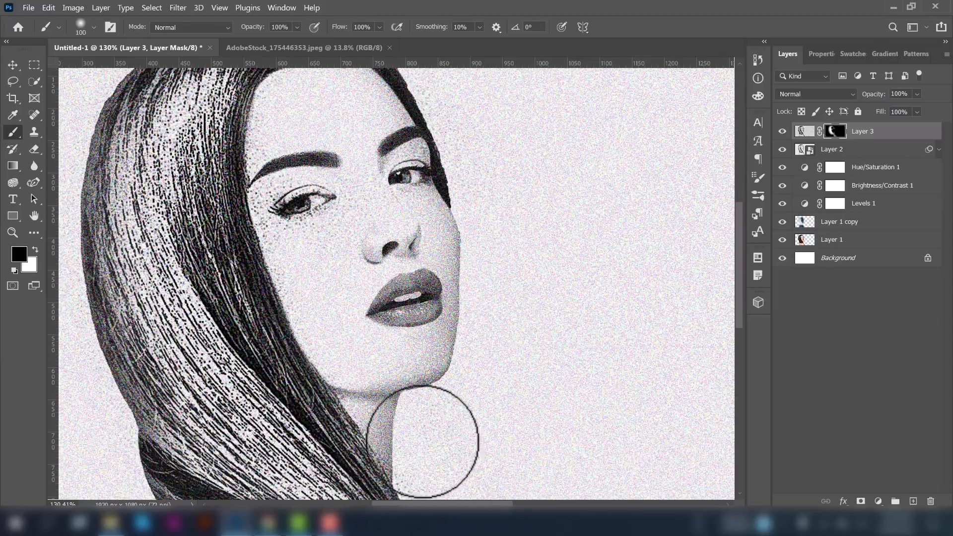
Step: With a smaller brush, mask out the grain on the shoulder, eyes and nose, then return to Layer 3's pixels
scroll("down", 3)
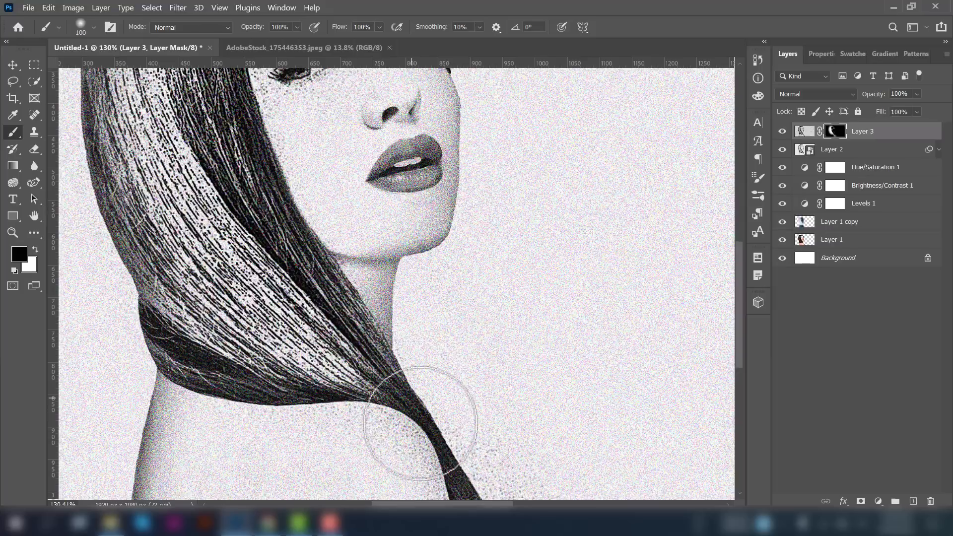
scroll("down", 3)
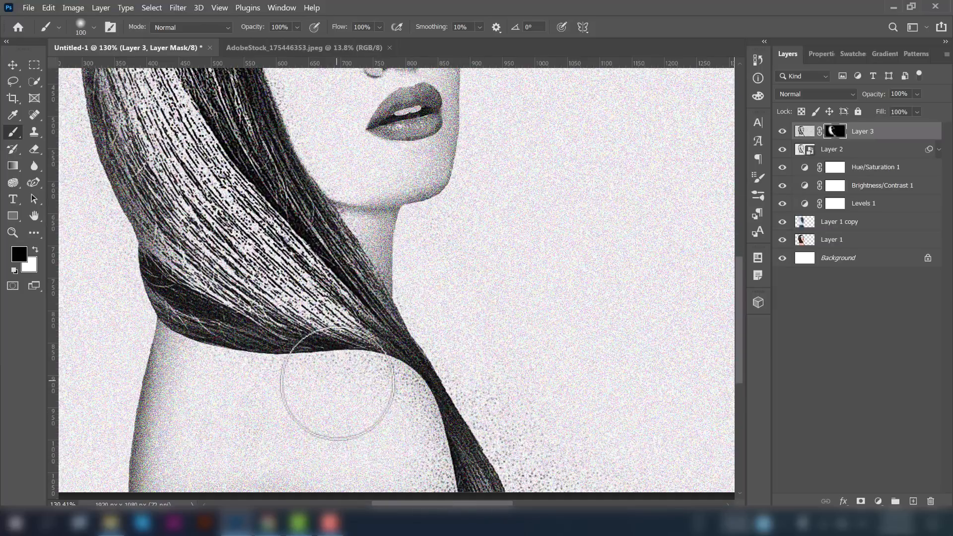
mouse_move(383, 401)
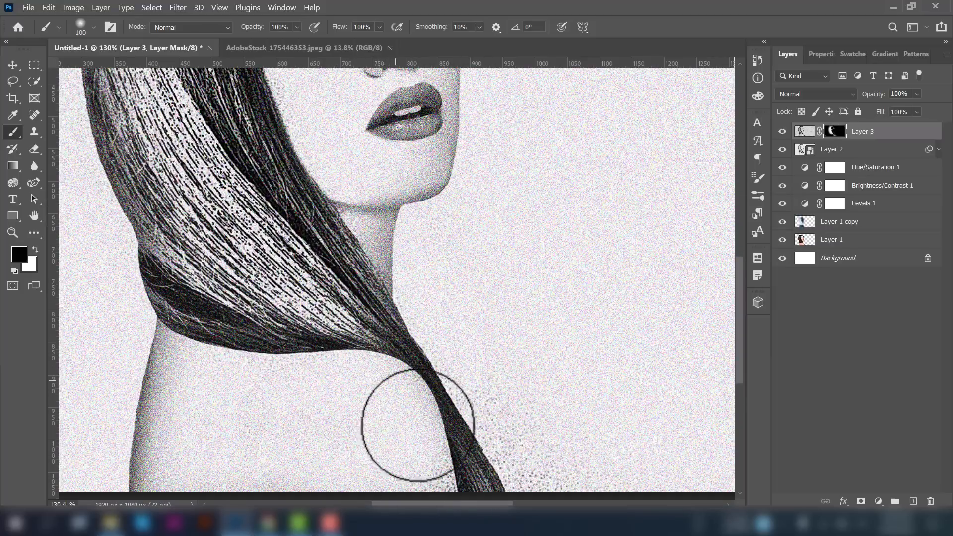
scroll("down", 3)
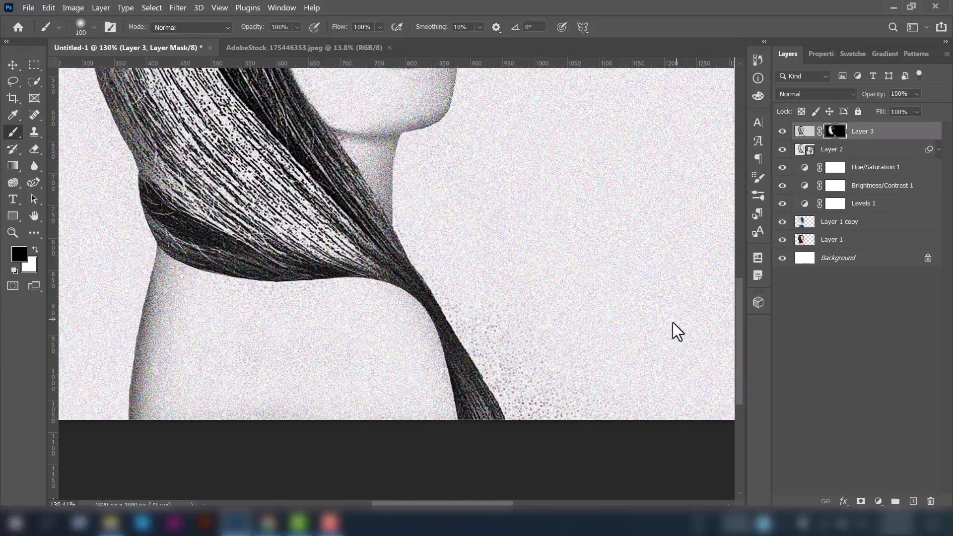
mouse_move(642, 247)
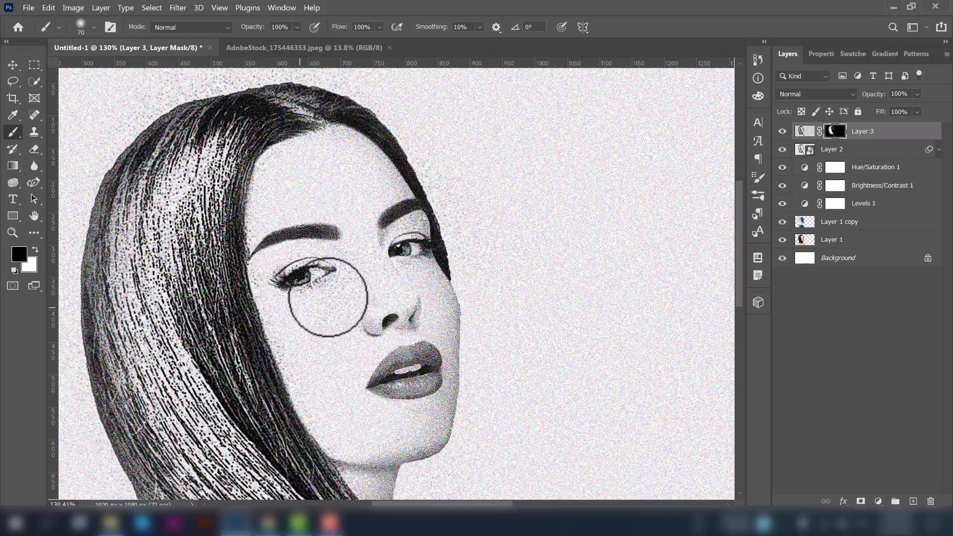
left_click_drag(315, 292, 355, 289)
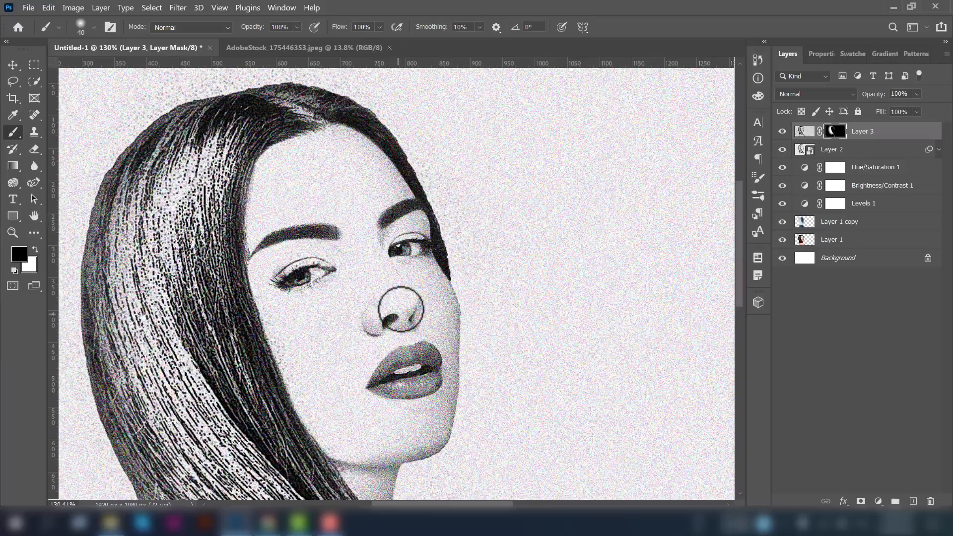
key("ctrl+-")
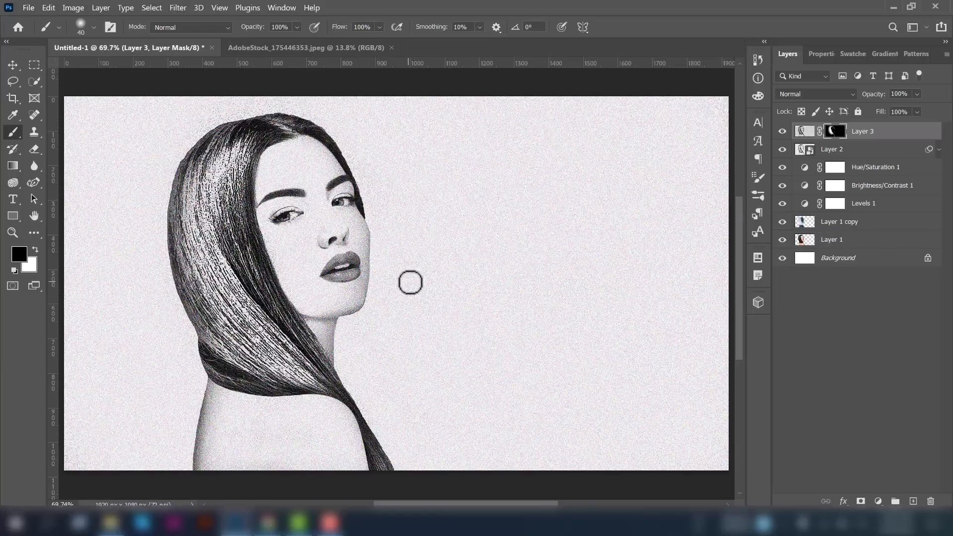
left_click(12, 66)
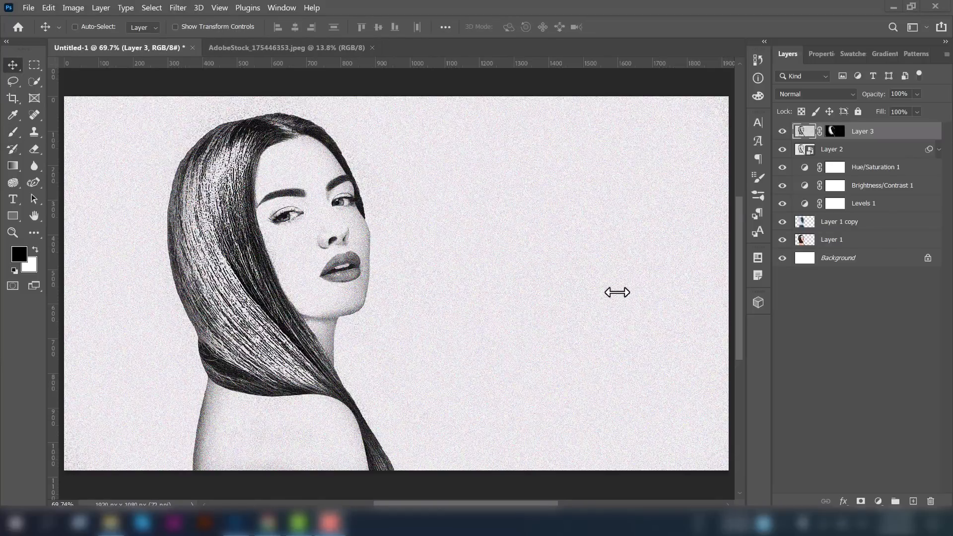